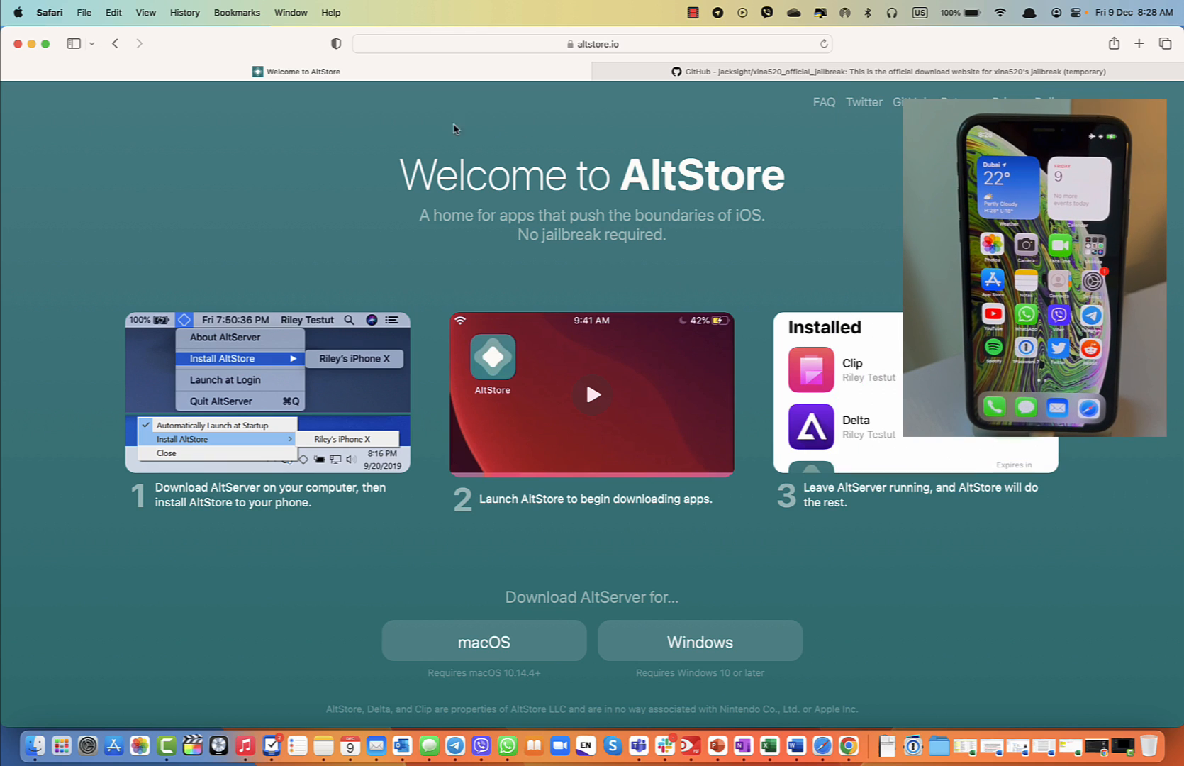
- Download AltServer for macOS from altstore.io, allowing downloads from that site
{"action": "double_click", "coordinate": [701, 174]}
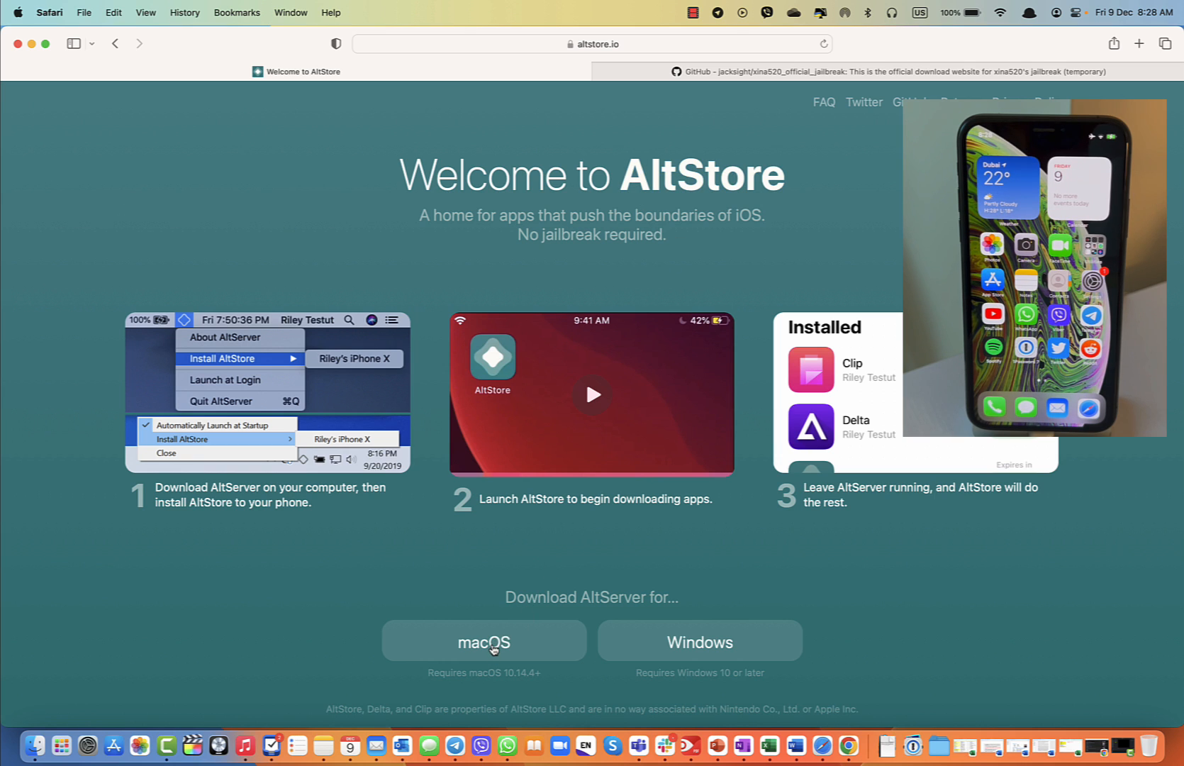
{"action": "left_click", "coordinate": [484, 642]}
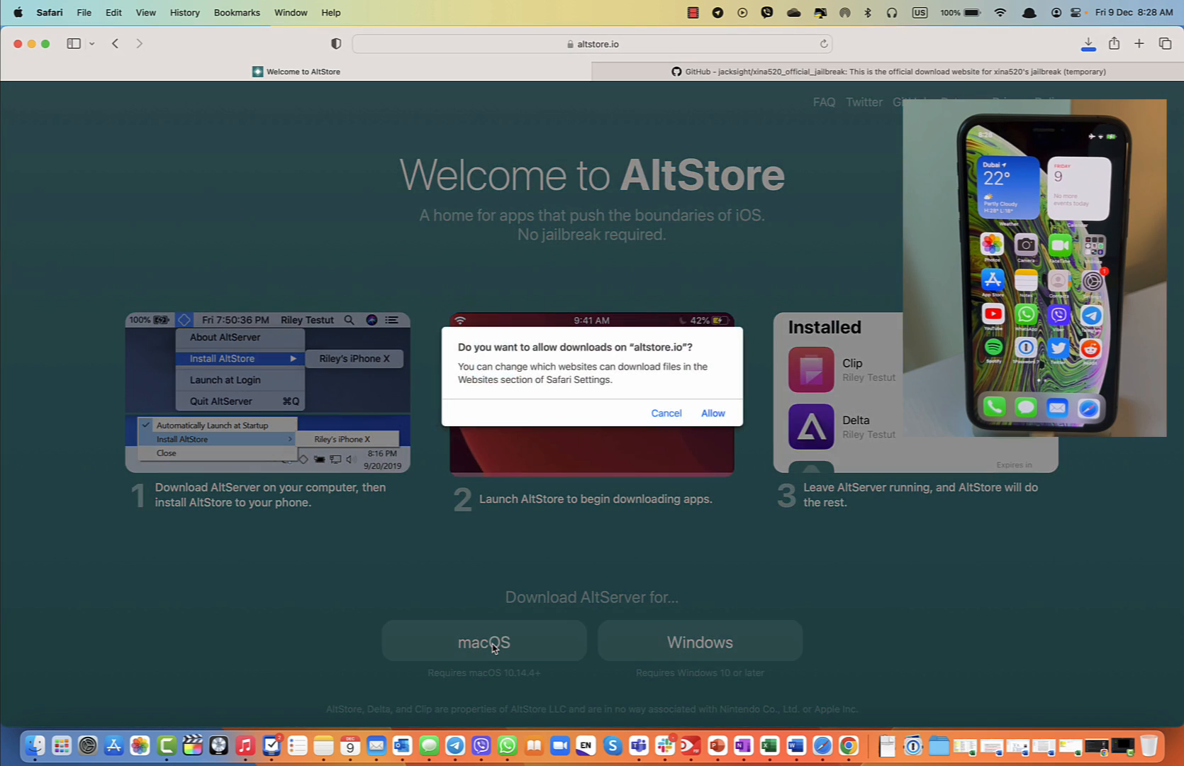
{"action": "left_click", "coordinate": [711, 414]}
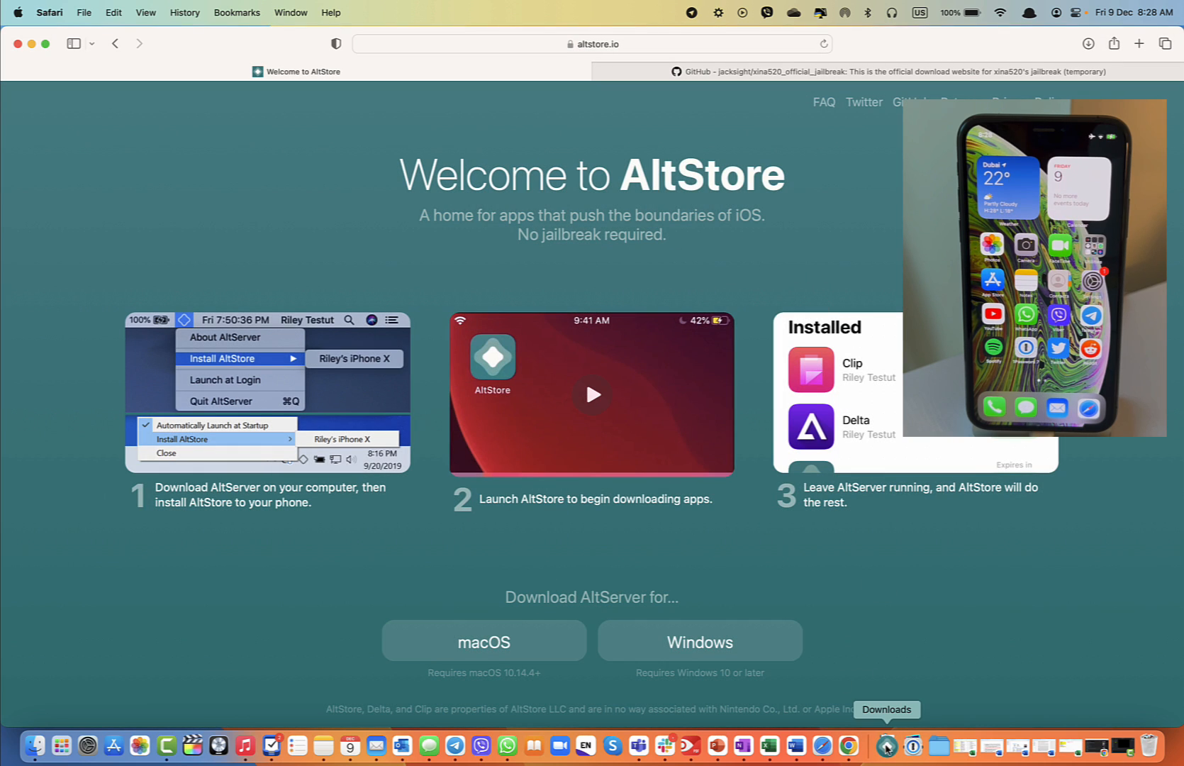
- Launch AltServer from Finder's Applications folder, confirming it may open despite being downloaded
{"action": "left_click", "coordinate": [887, 746]}
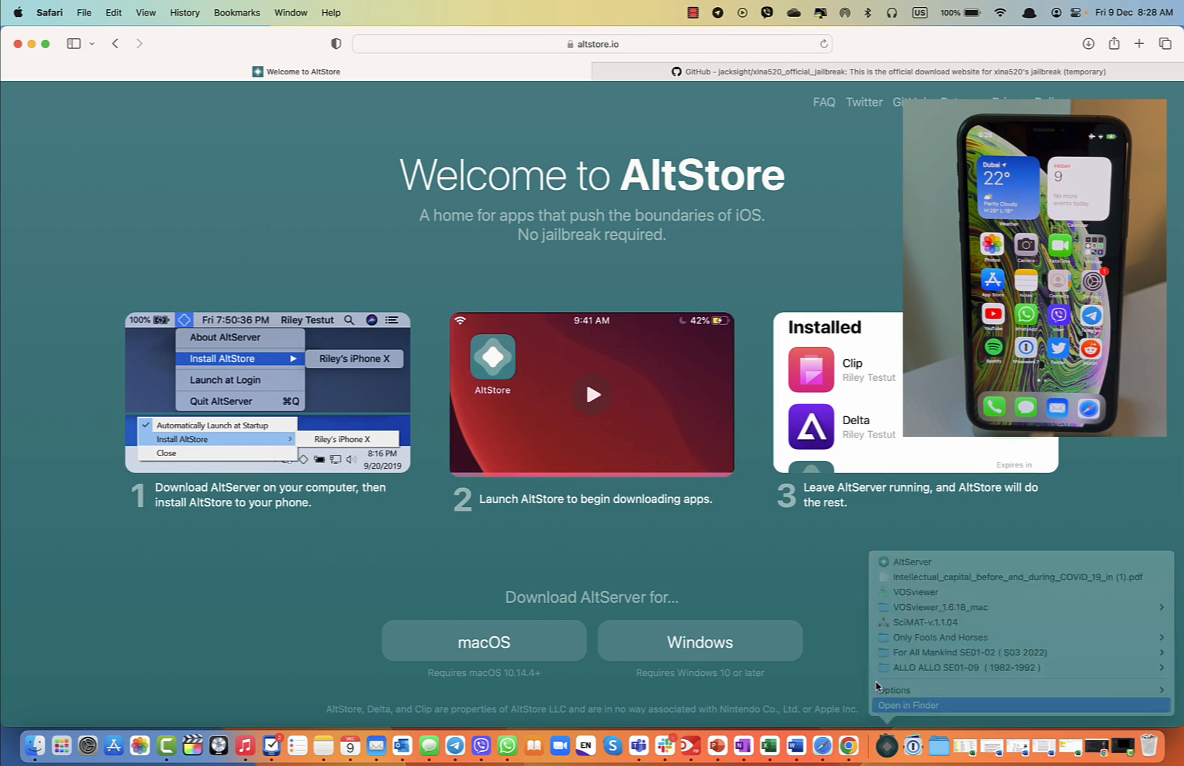
{"action": "left_click", "coordinate": [909, 705]}
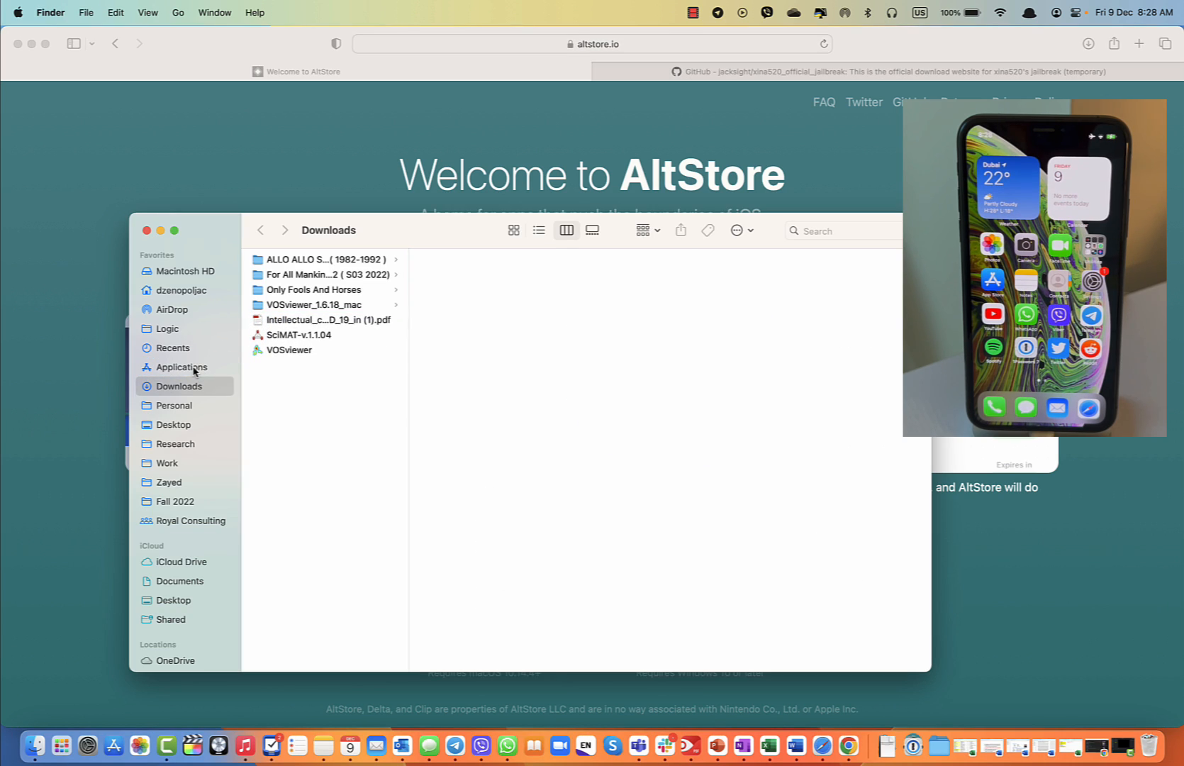
{"action": "left_click", "coordinate": [180, 367]}
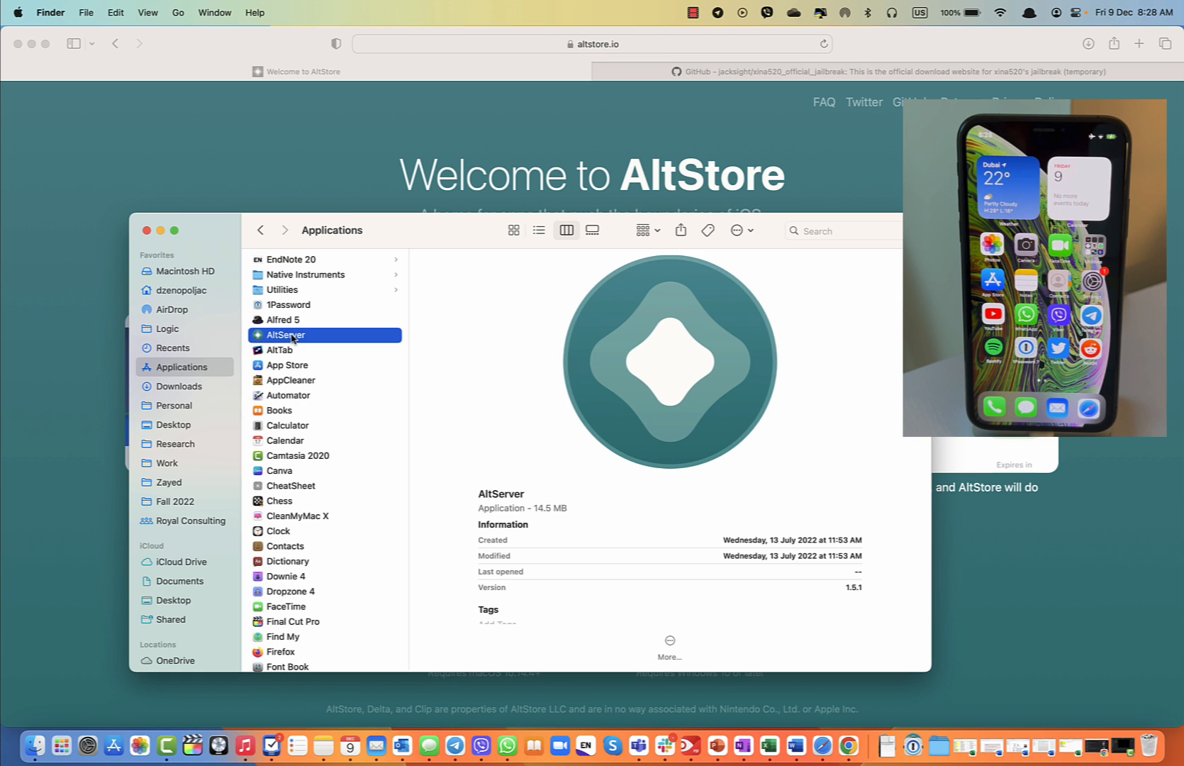
{"action": "double_click", "coordinate": [286, 335]}
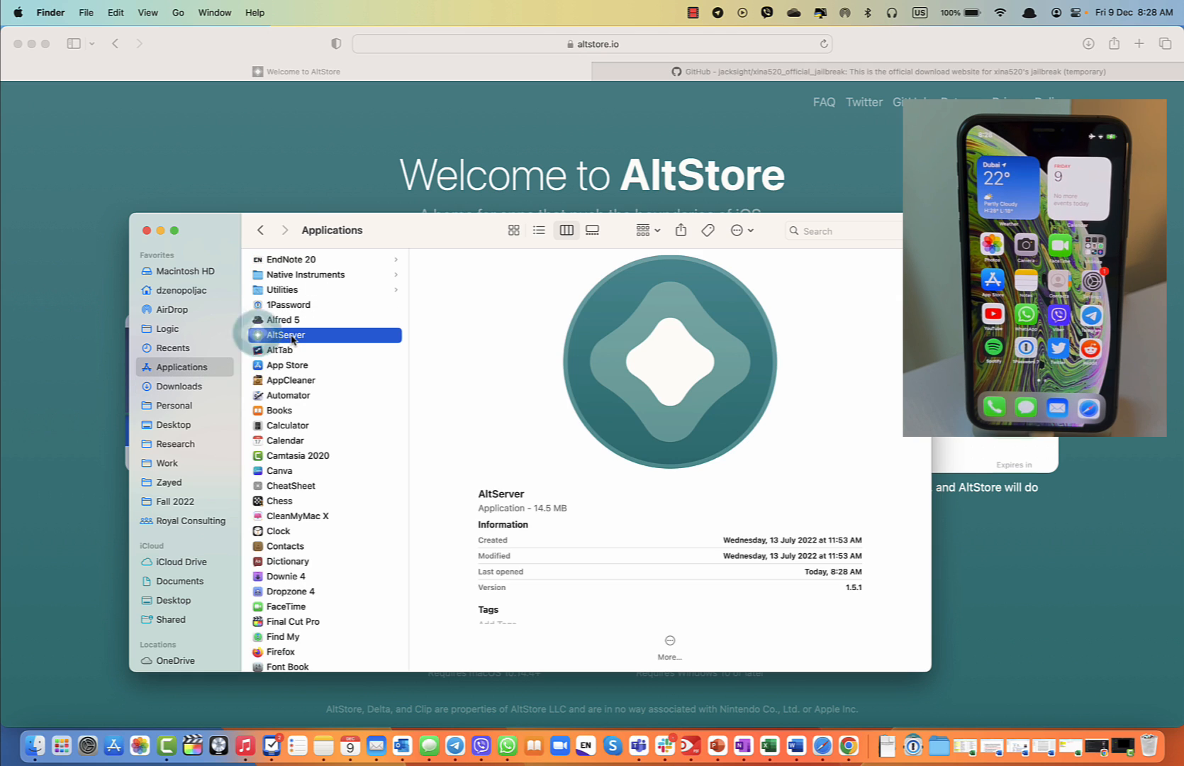
{"action": "double_click", "coordinate": [285, 335]}
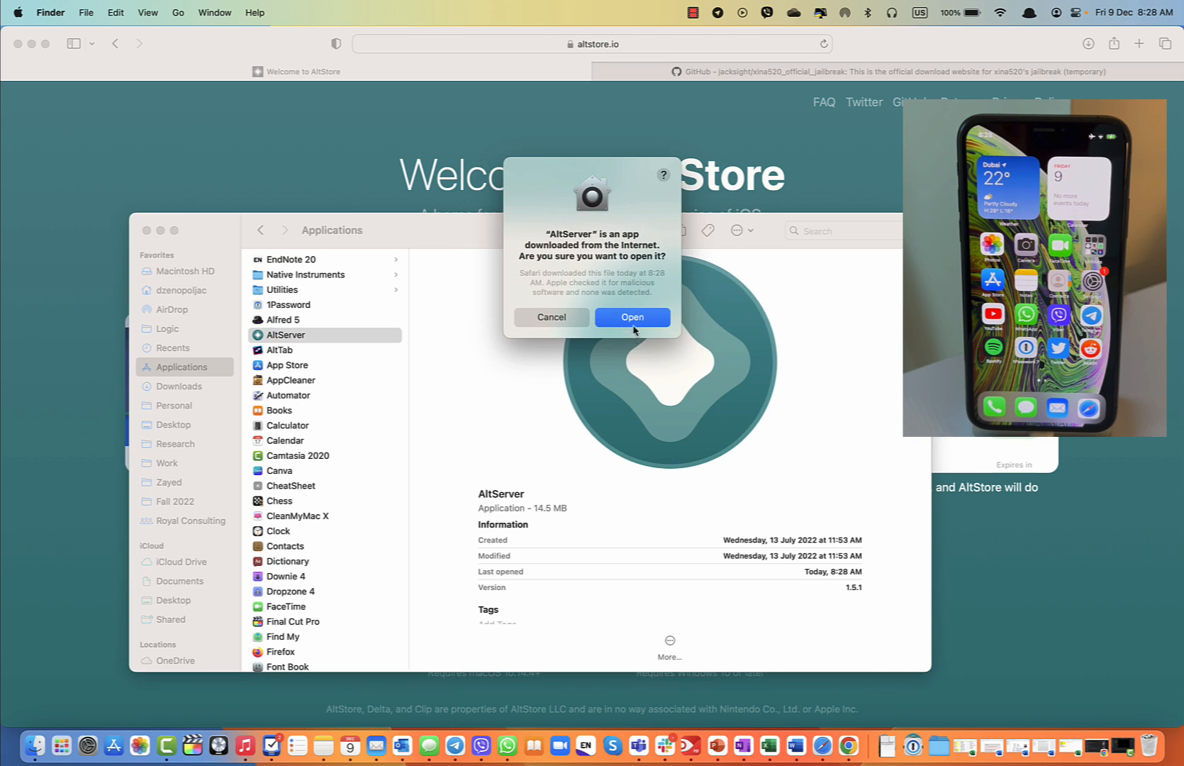
{"action": "left_click", "coordinate": [632, 317]}
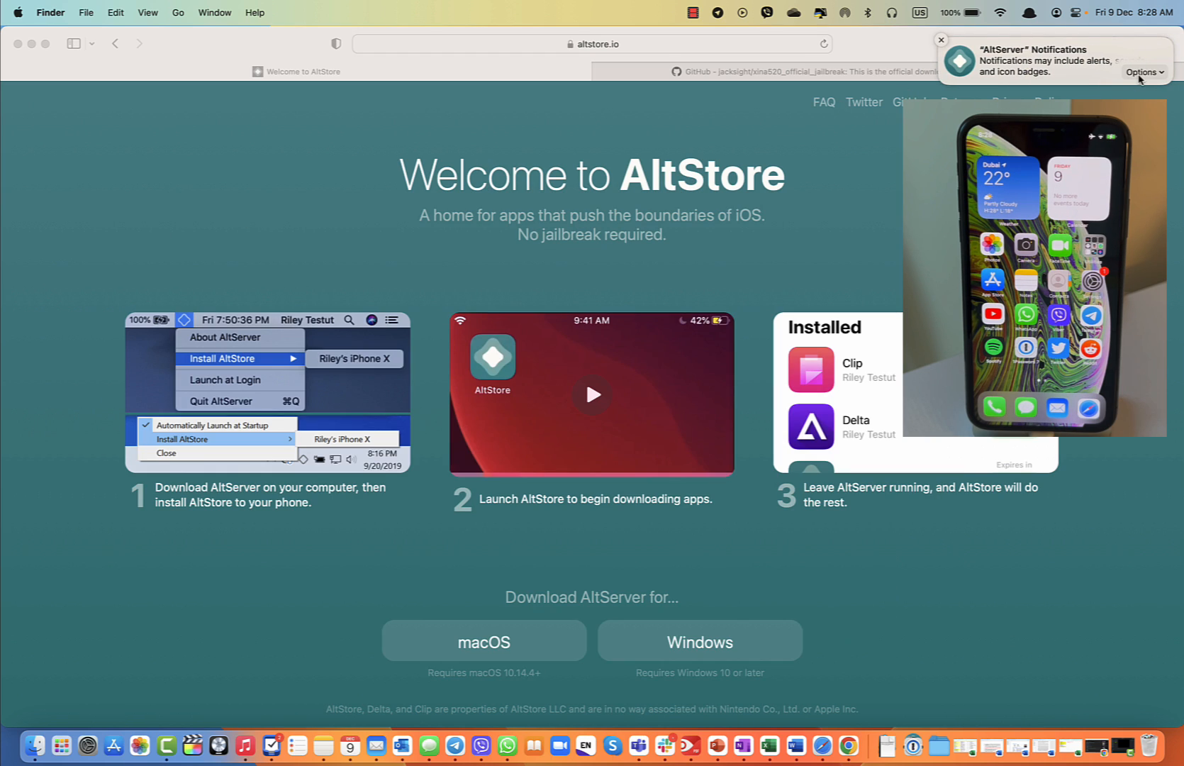
- Dismiss AltServer's notifications prompt
{"action": "left_click", "coordinate": [941, 39]}
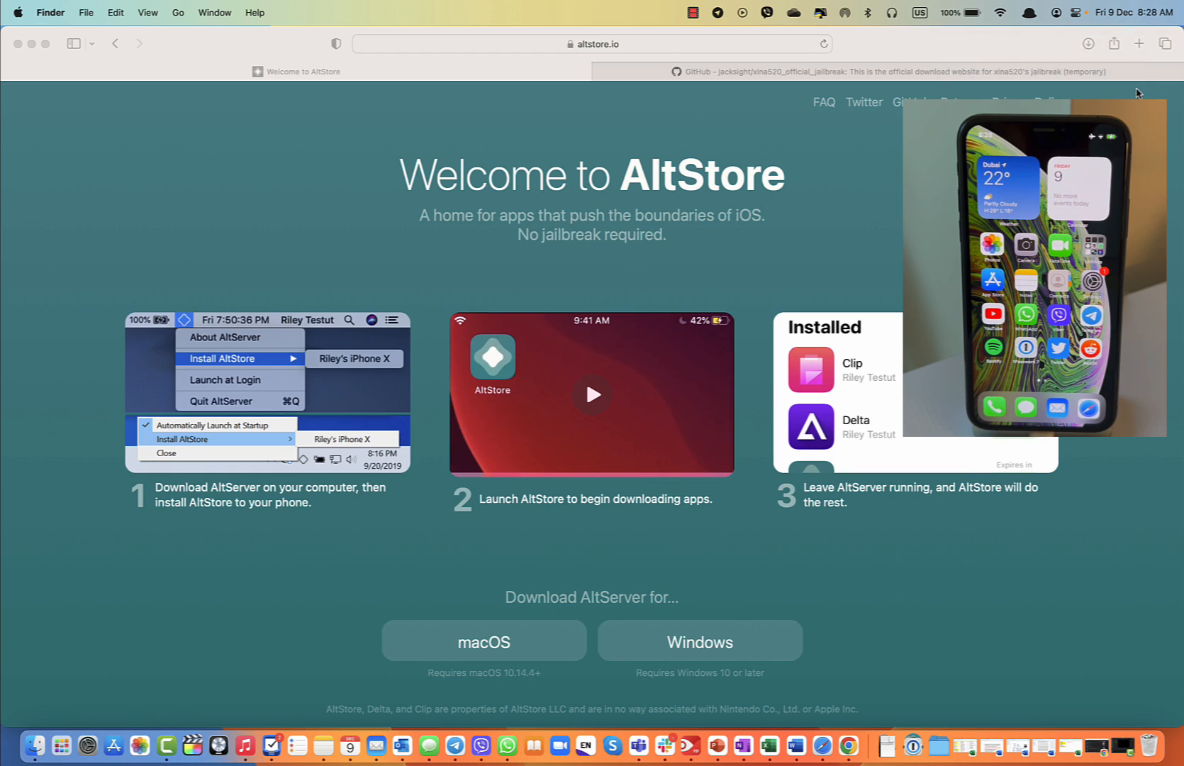
{"action": "mouse_move", "coordinate": [850, 522]}
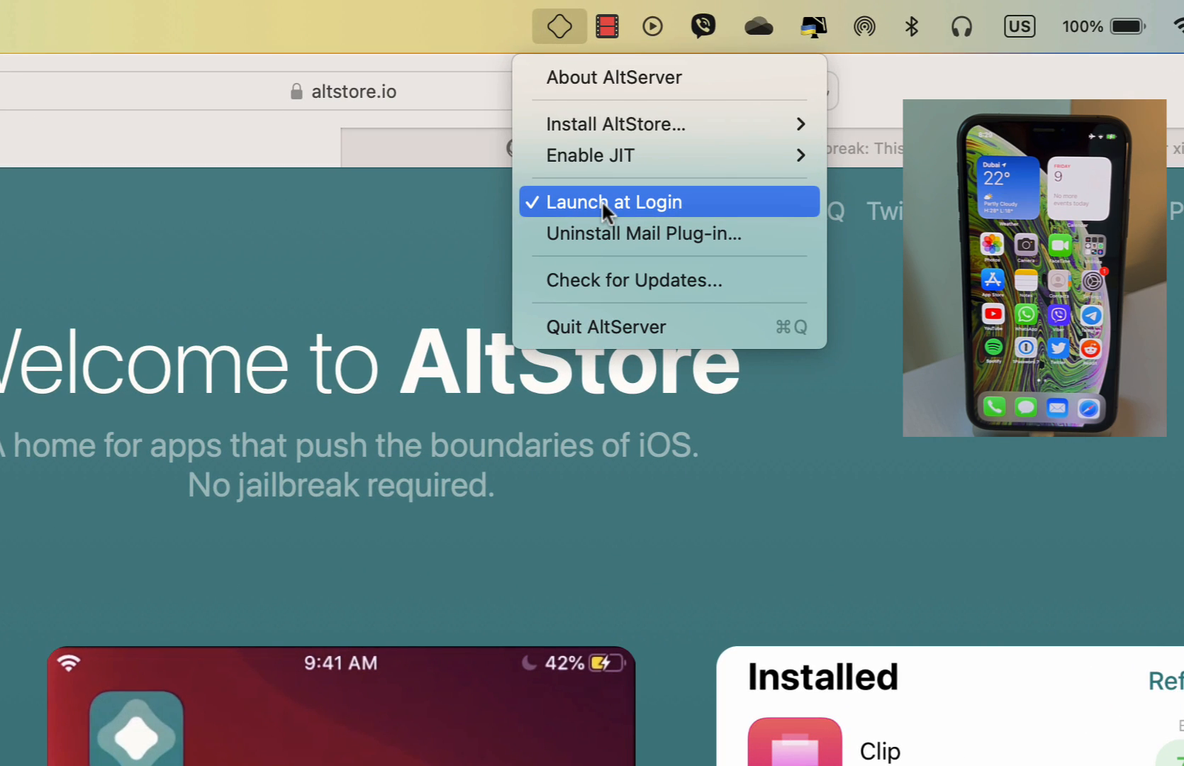
{"action": "mouse_move", "coordinate": [666, 233]}
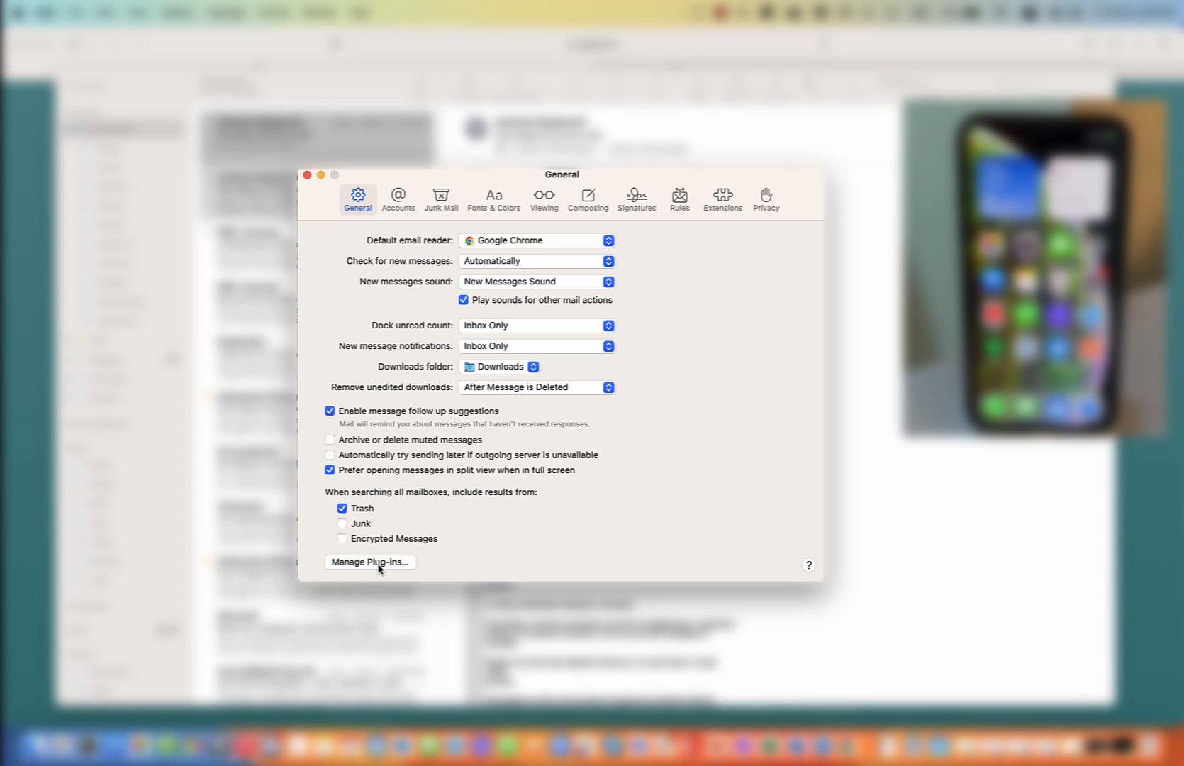
- Enable AltPlugin.mailbundle in Mail's plug-in manager, then apply and restart Mail
{"action": "left_click", "coordinate": [371, 562]}
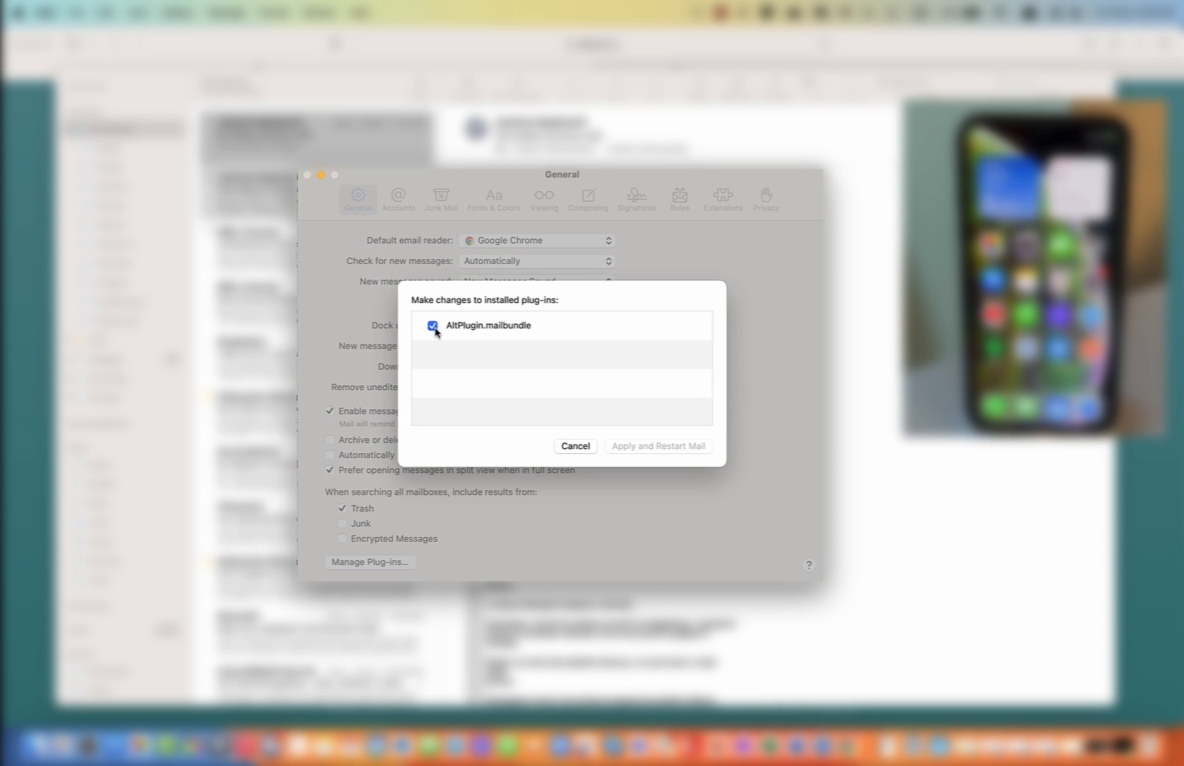
{"action": "mouse_move", "coordinate": [519, 338]}
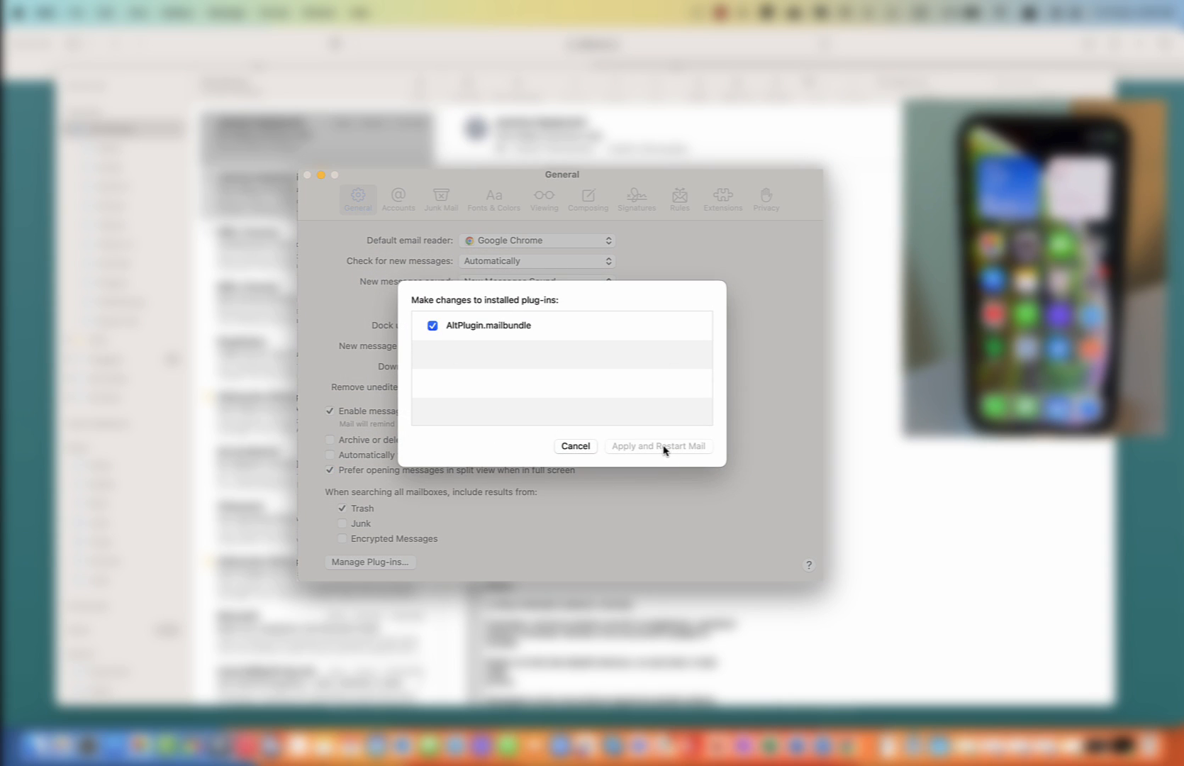
{"action": "left_click", "coordinate": [657, 446]}
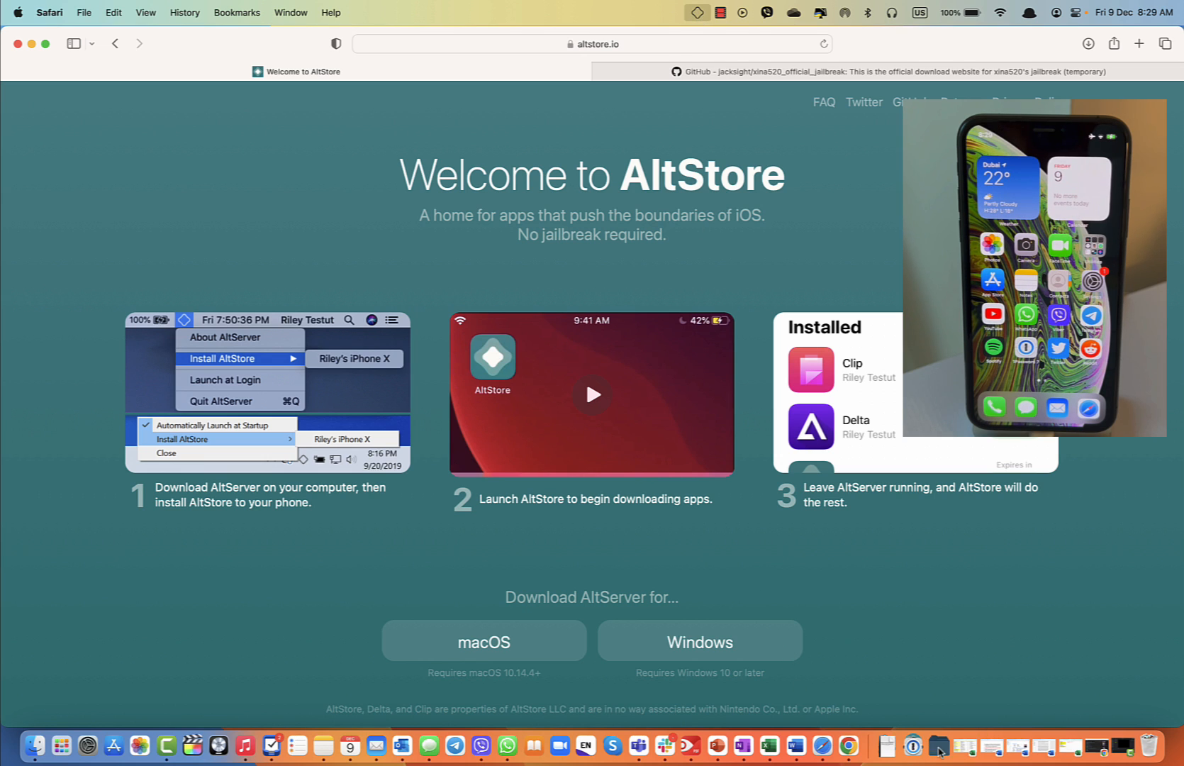
- Relaunch AltServer from the Applications stack in the Dock
{"action": "left_click", "coordinate": [937, 746]}
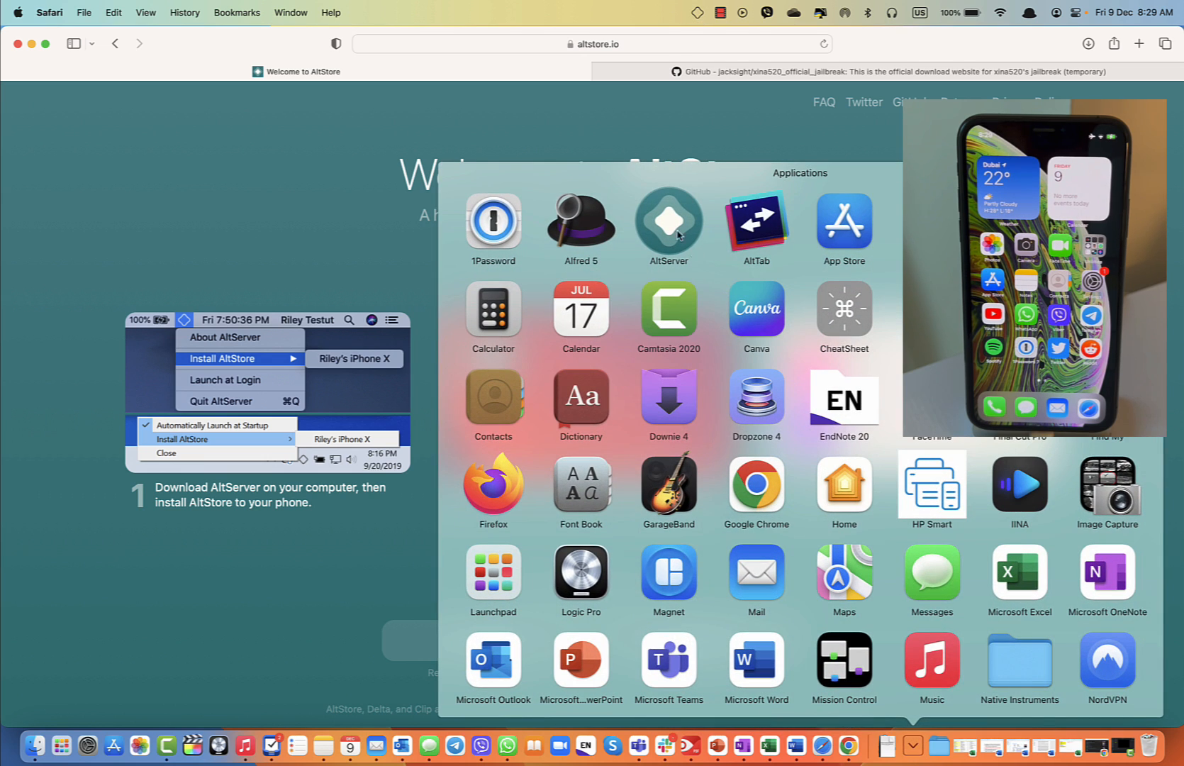
{"action": "left_click", "coordinate": [687, 13]}
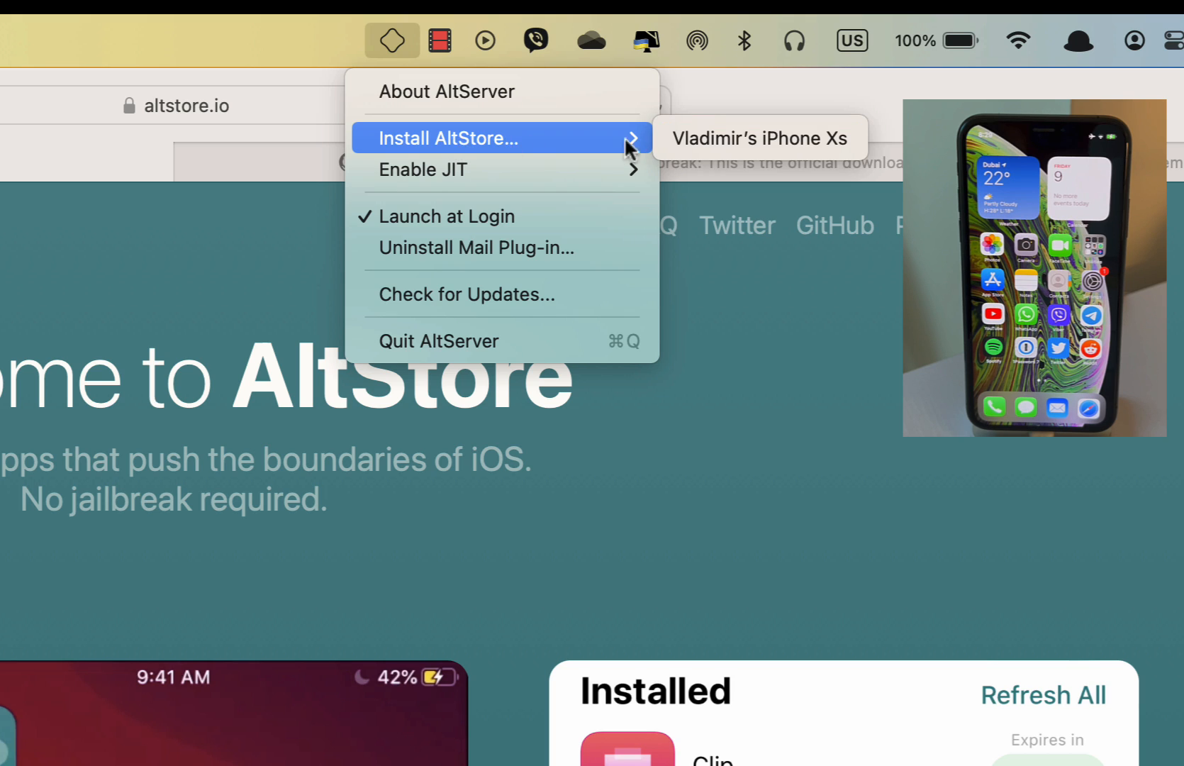
{"action": "mouse_move", "coordinate": [759, 138]}
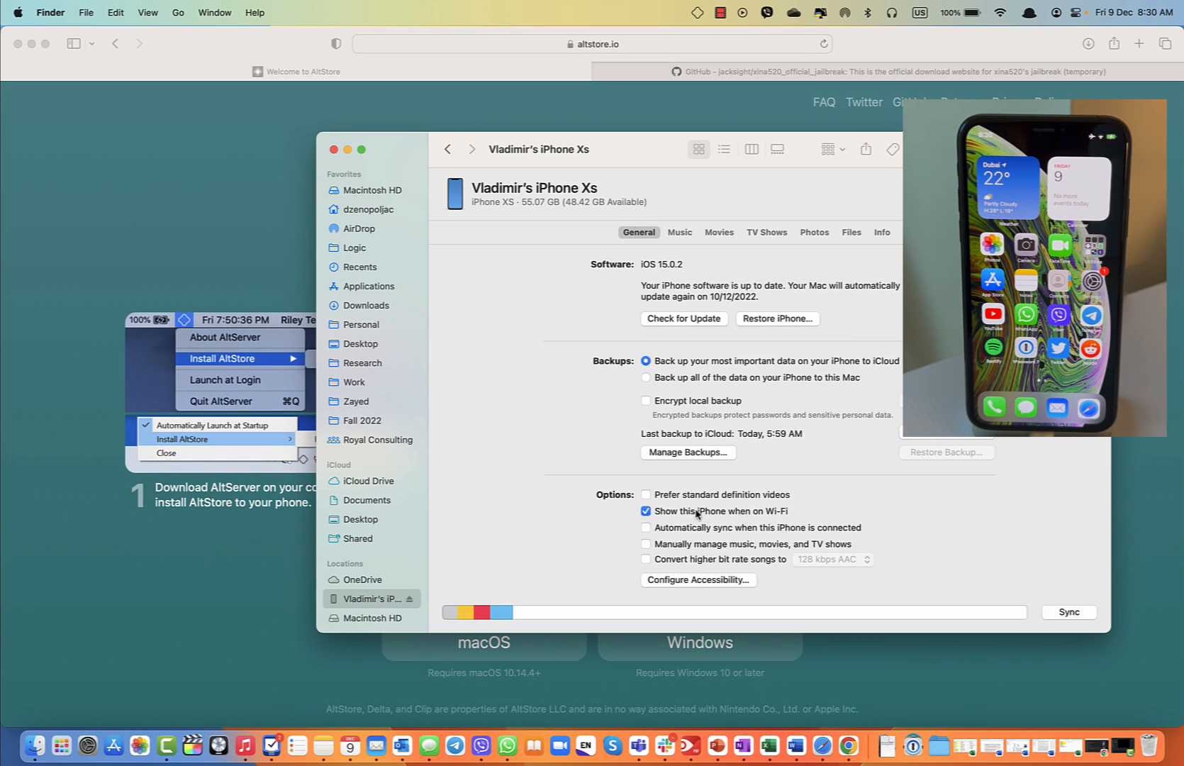
{"action": "mouse_move", "coordinate": [778, 521]}
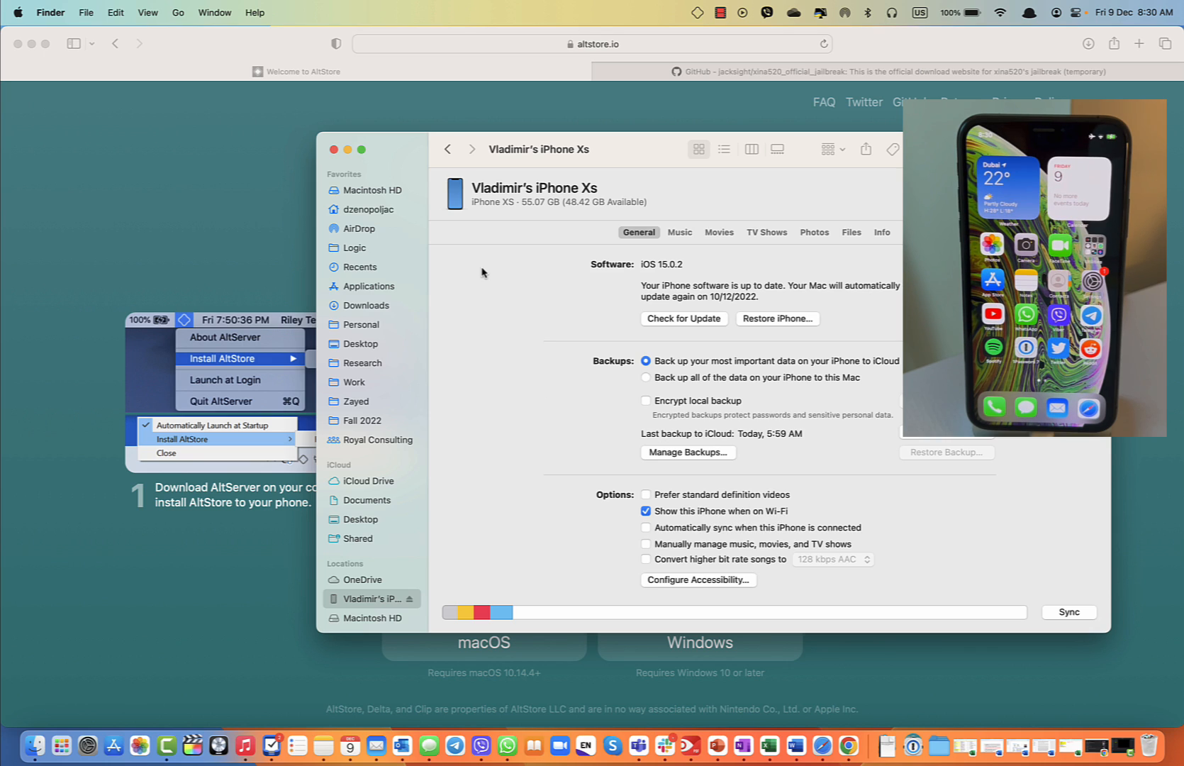
{"action": "mouse_move", "coordinate": [487, 279]}
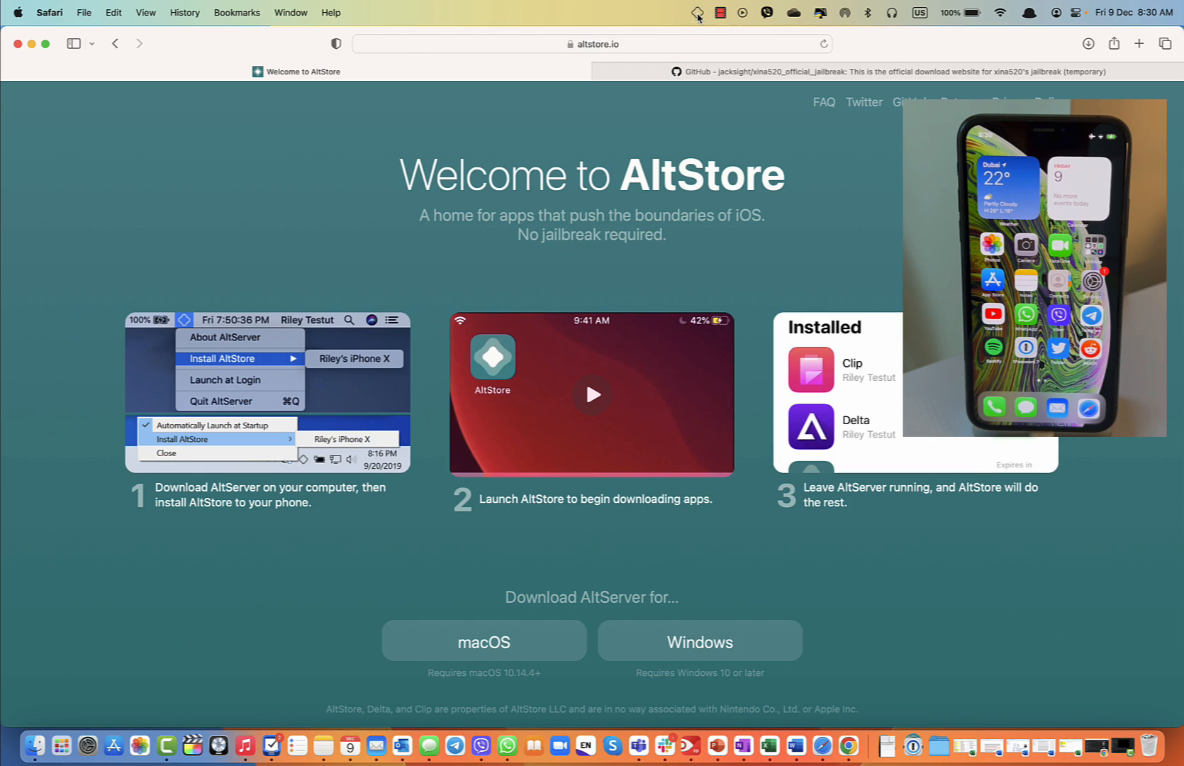
{"action": "mouse_move", "coordinate": [894, 745]}
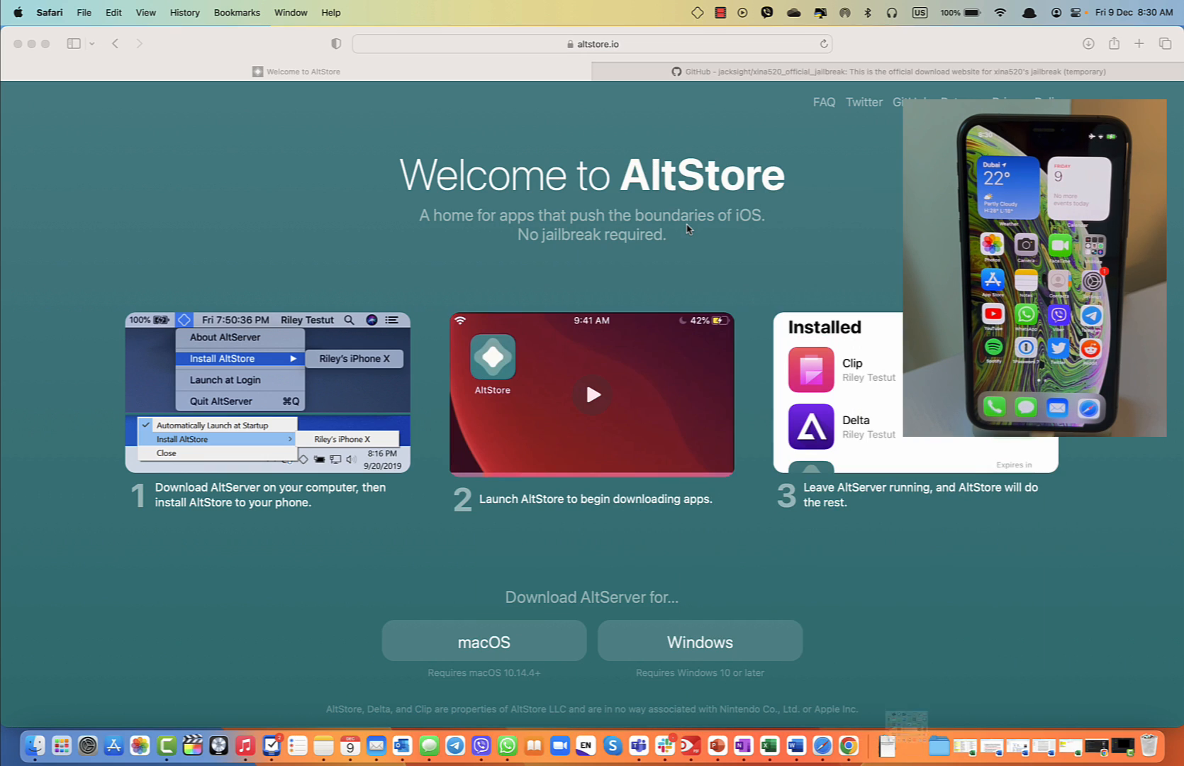
- Install AltStore on the iPhone XS from AltServer's menu, confirming with the Apple ID
{"action": "left_click", "coordinate": [695, 12]}
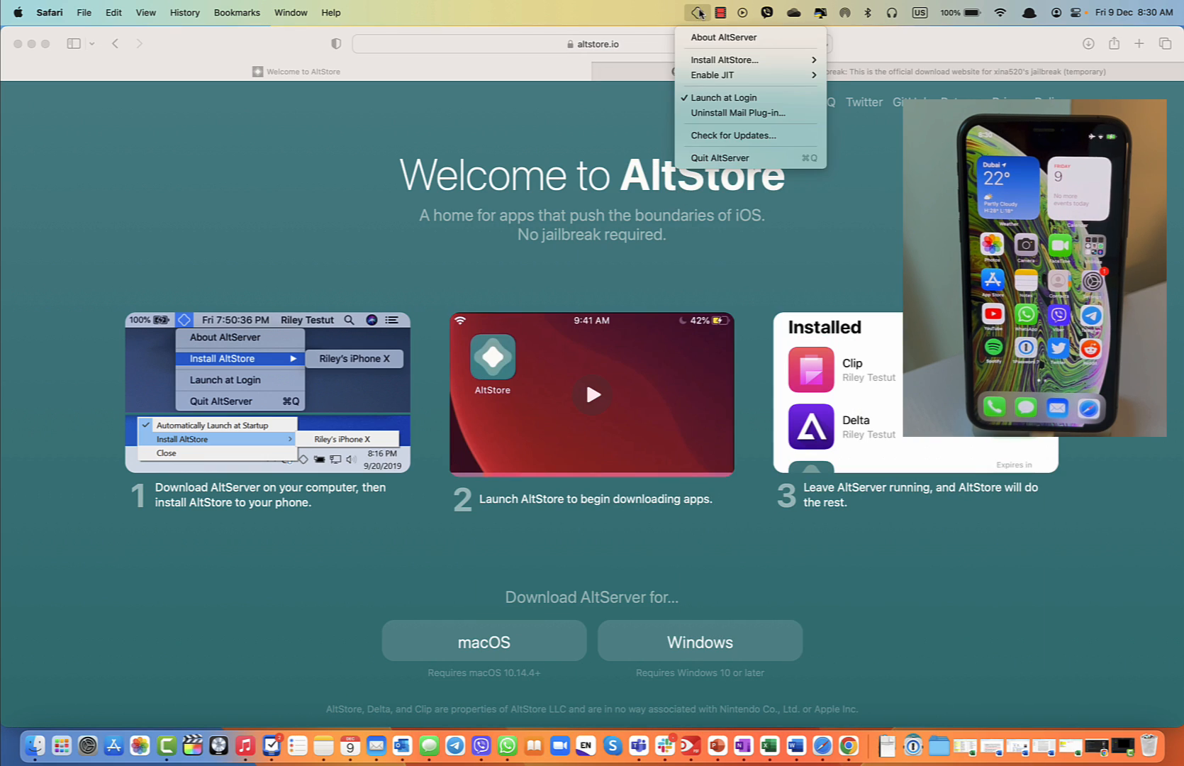
{"action": "mouse_move", "coordinate": [724, 60]}
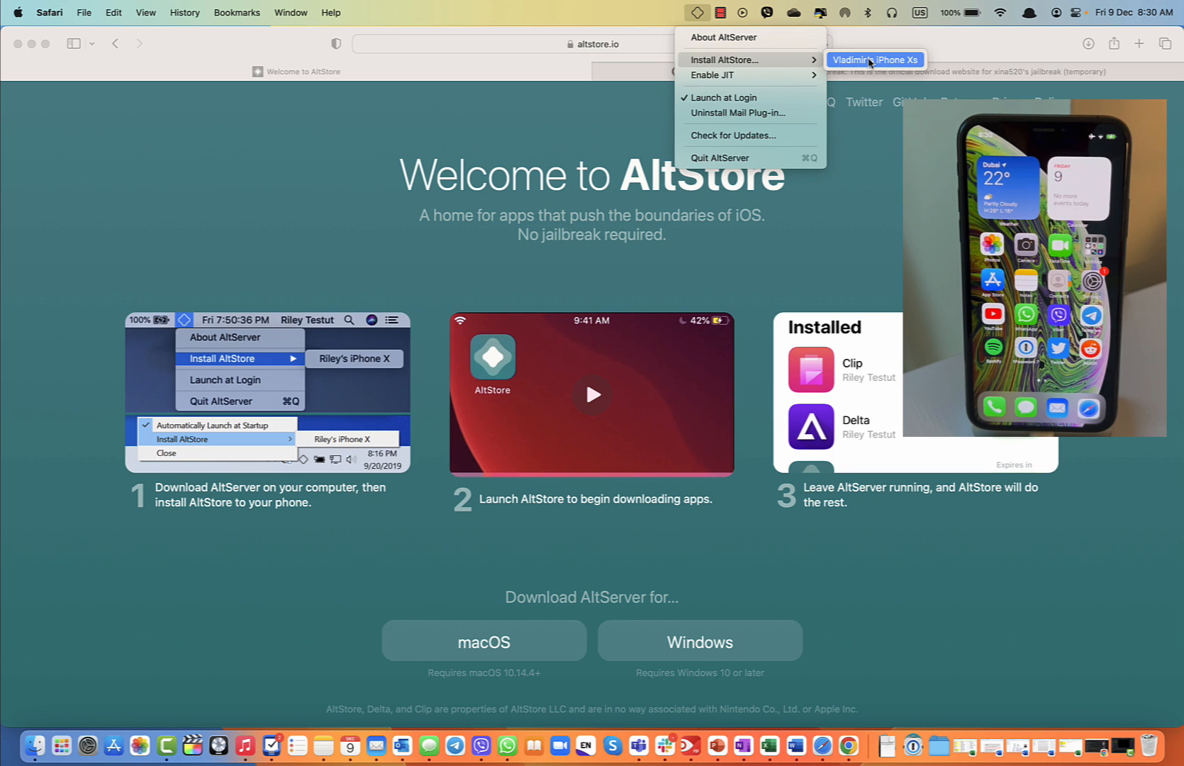
{"action": "left_click", "coordinate": [876, 60]}
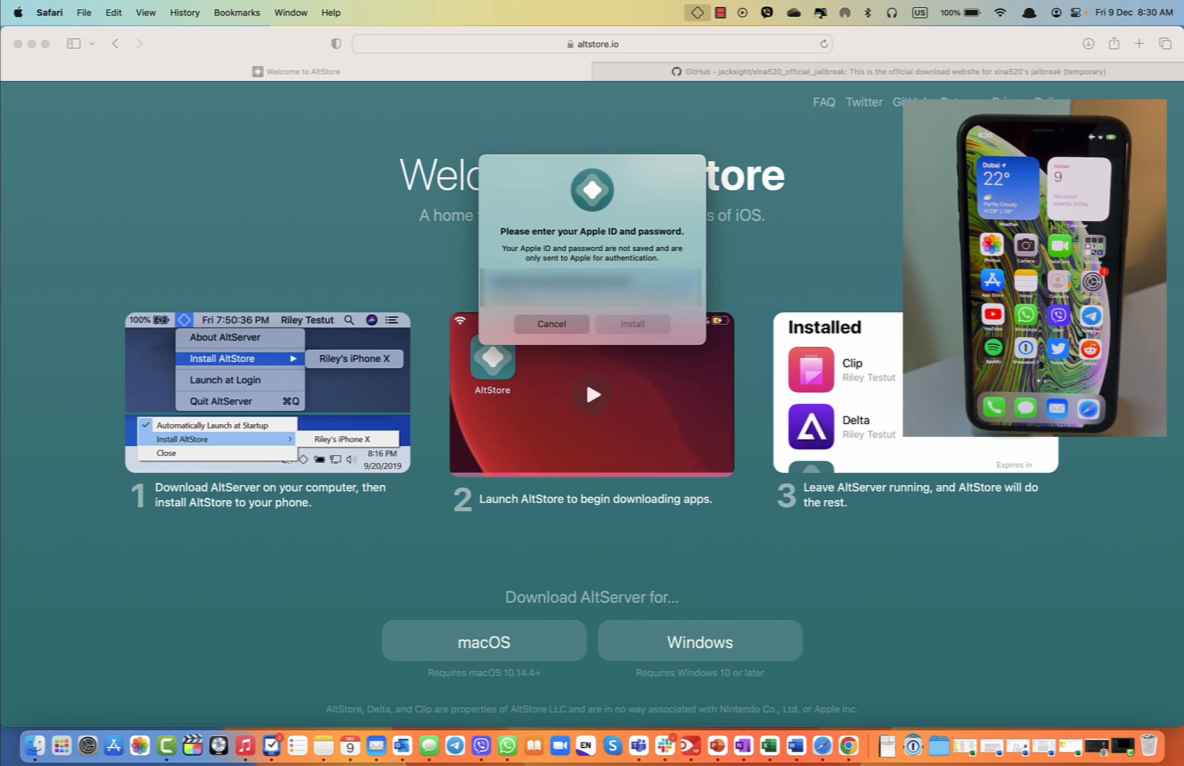
{"action": "left_click", "coordinate": [551, 324]}
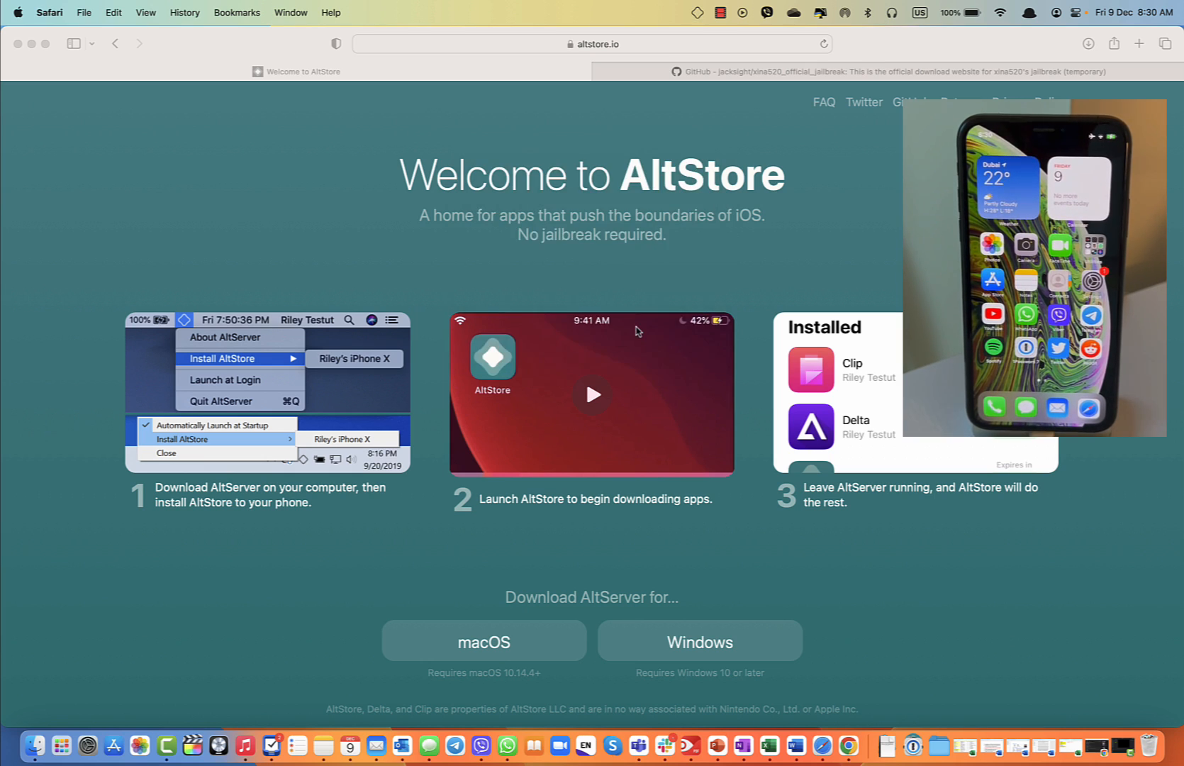
{"action": "mouse_move", "coordinate": [731, 179]}
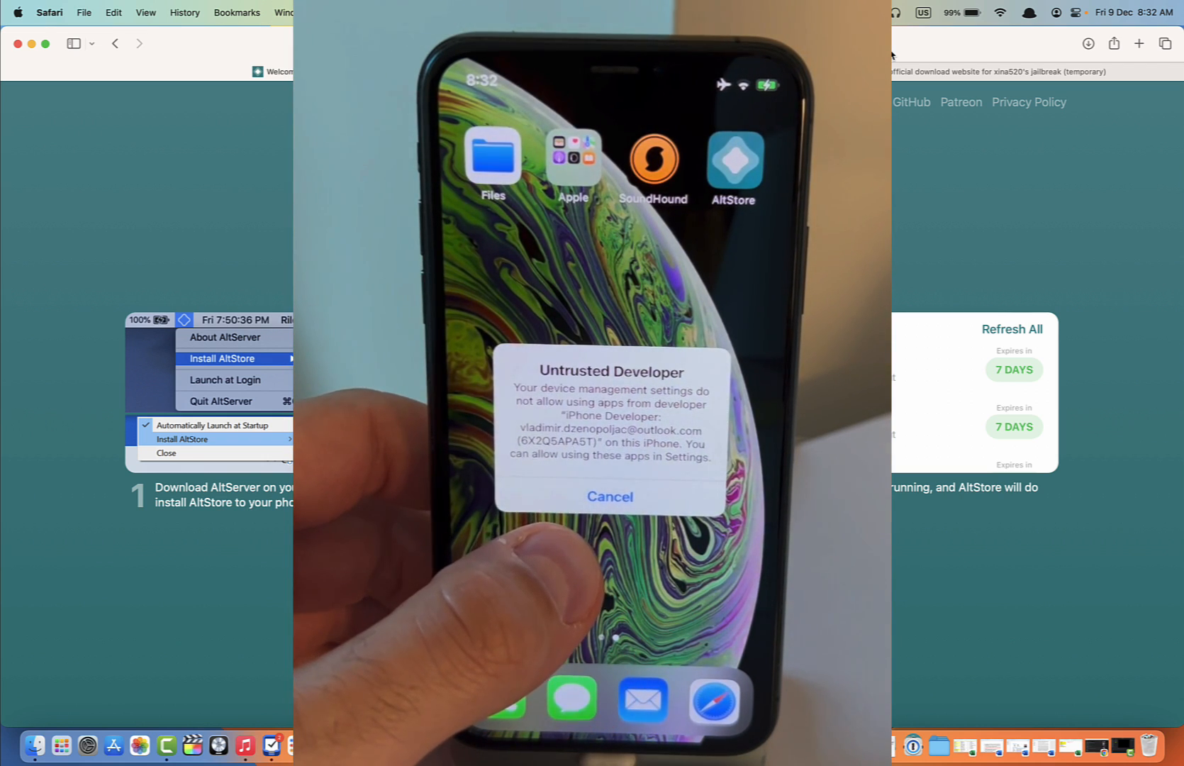
- Dismiss the untrusted developer alert and open the app's profile under VPN & Device Management
{"action": "left_click", "coordinate": [608, 496]}
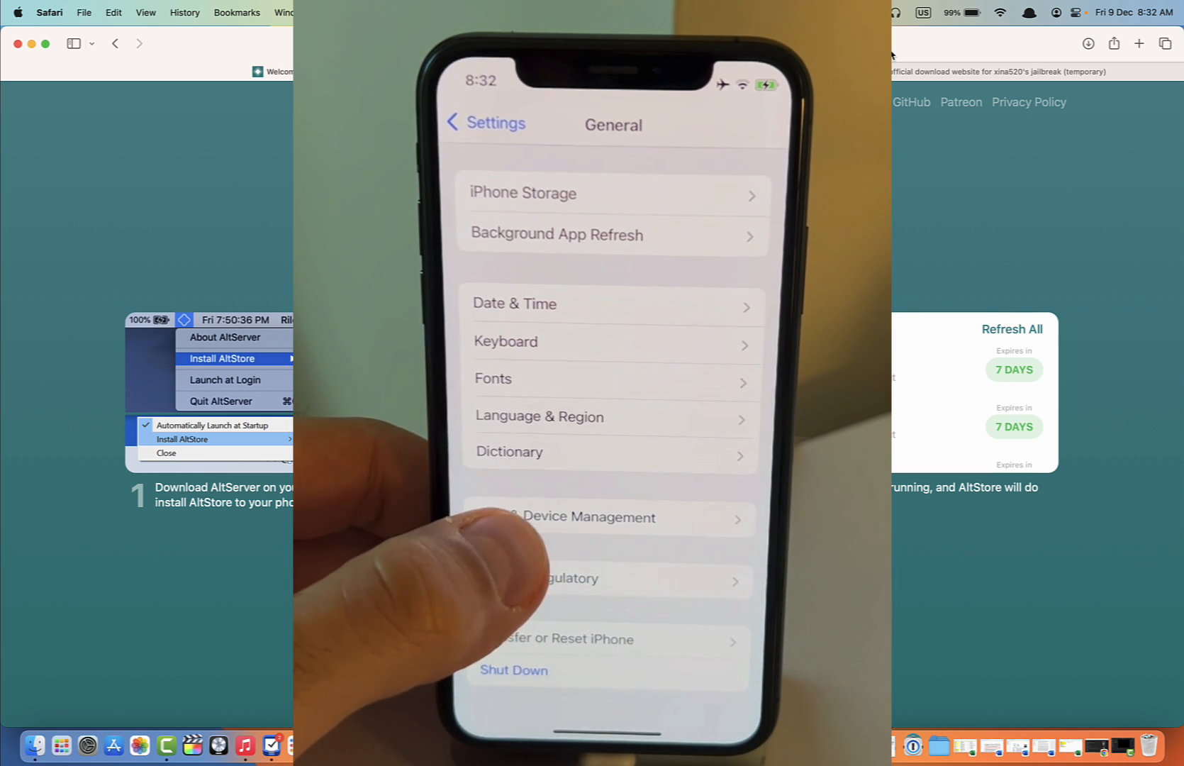
{"action": "left_click", "coordinate": [566, 518]}
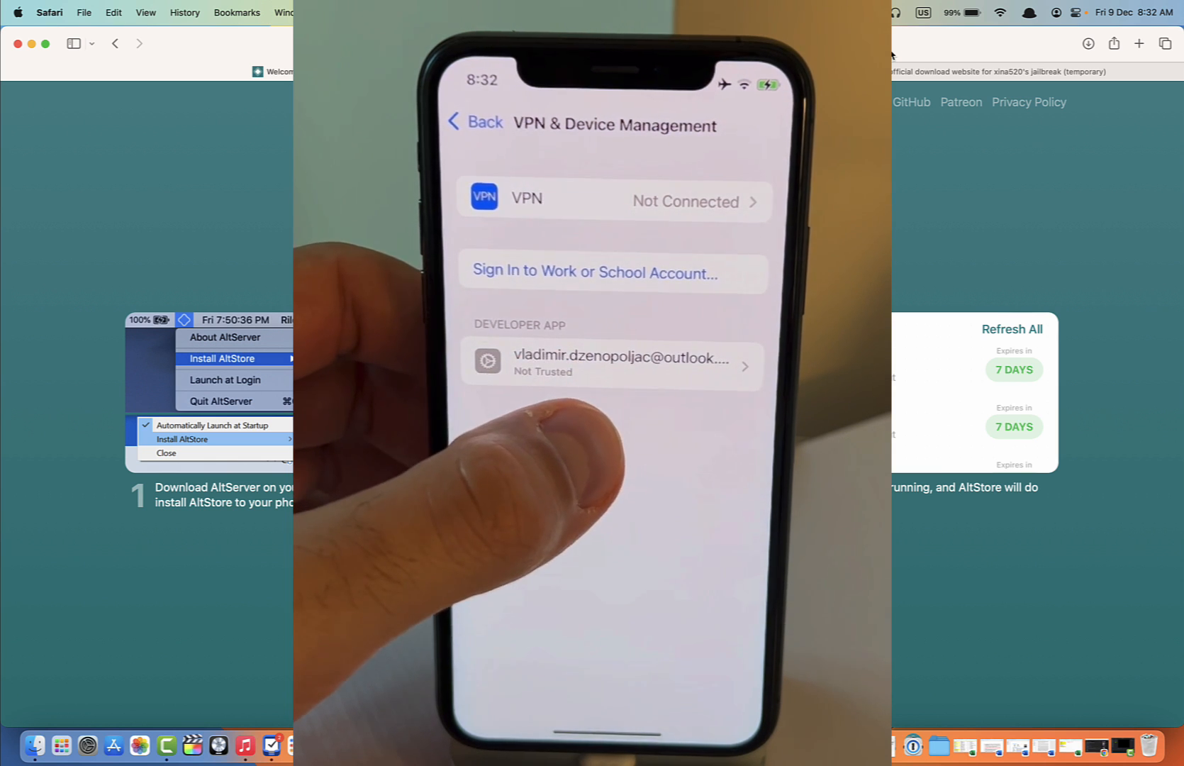
{"action": "left_click", "coordinate": [612, 363]}
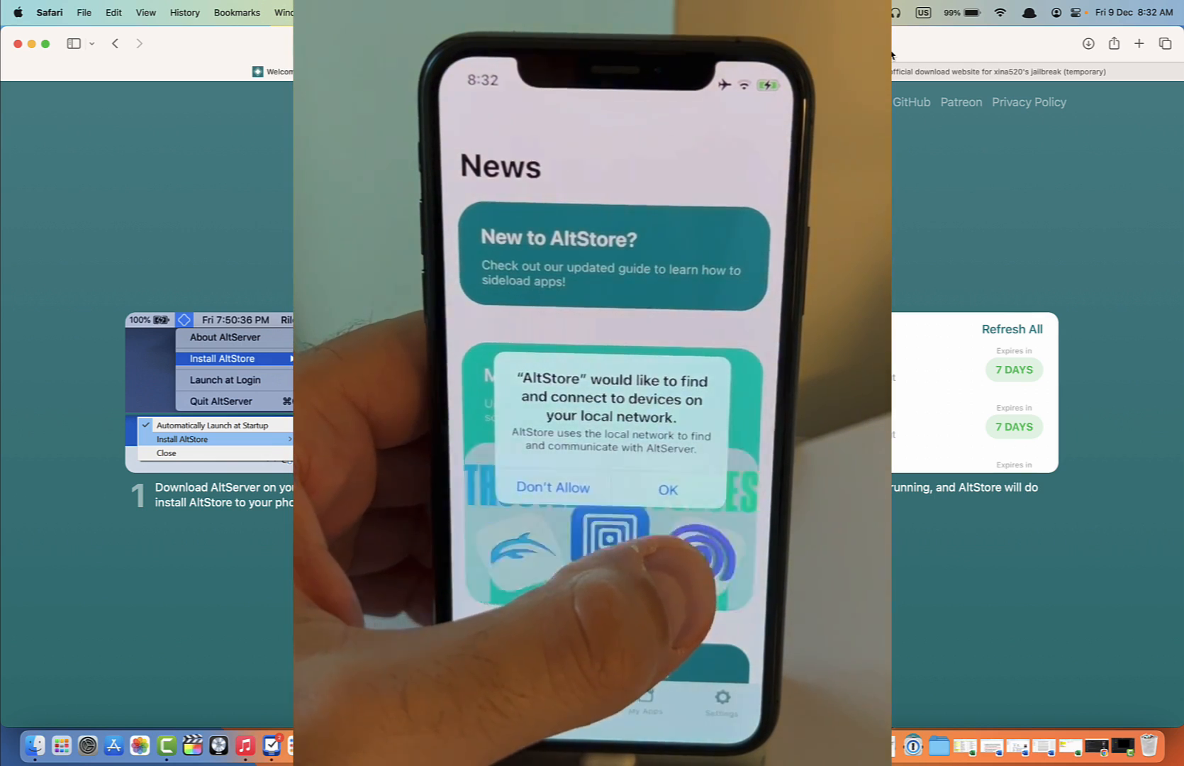
- Allow AltStore local network access, answer notifications, then view My Apps, News and Settings
{"action": "left_click", "coordinate": [668, 489]}
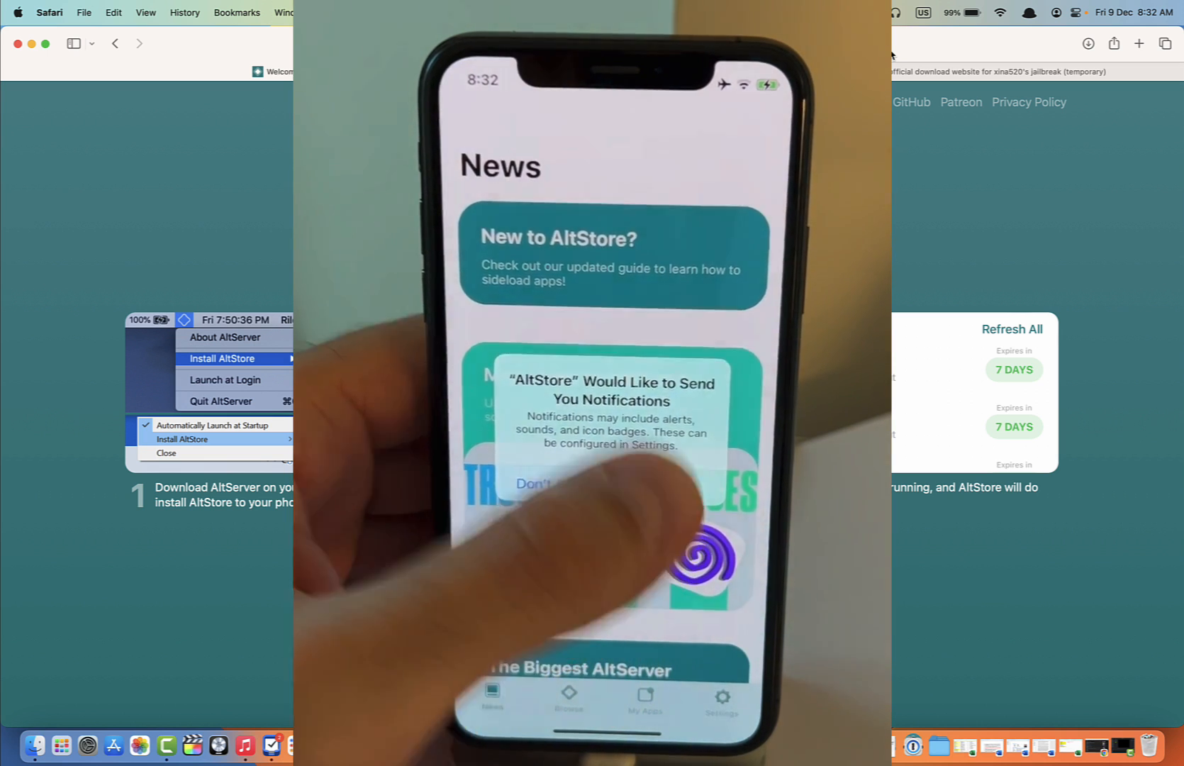
{"action": "left_click", "coordinate": [534, 484]}
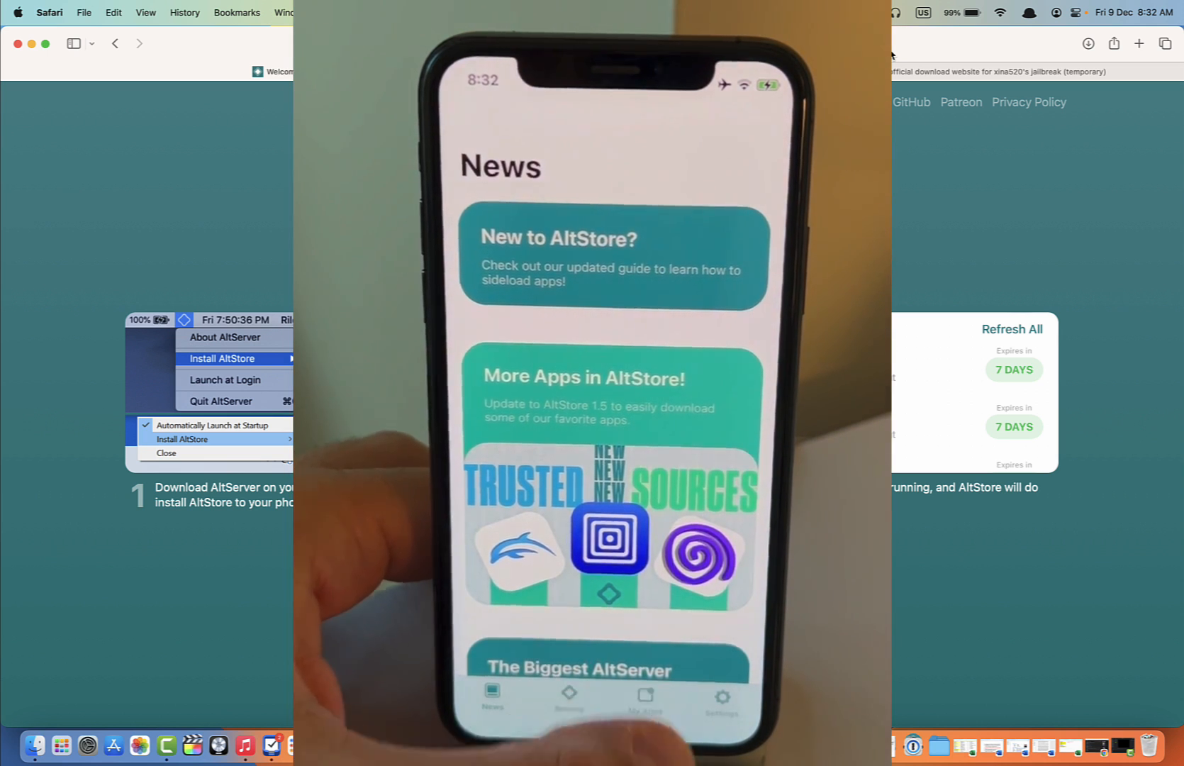
{"action": "left_click", "coordinate": [646, 695]}
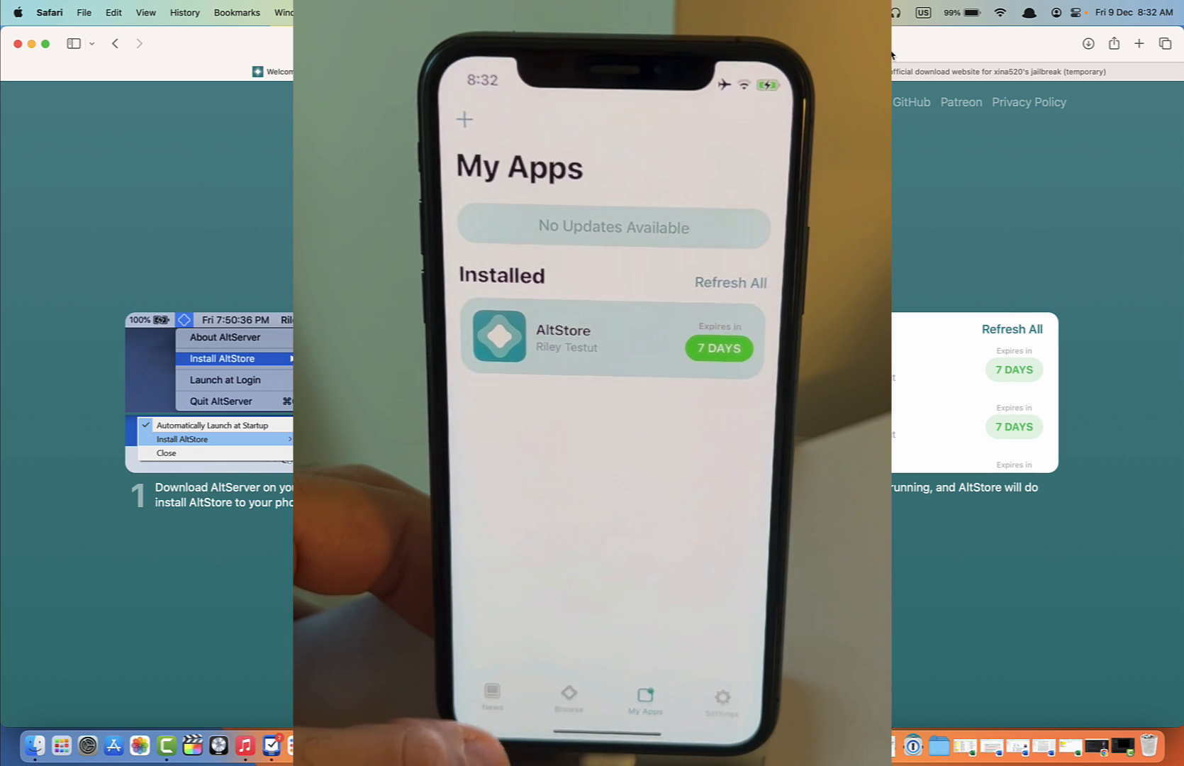
{"action": "left_click", "coordinate": [492, 695]}
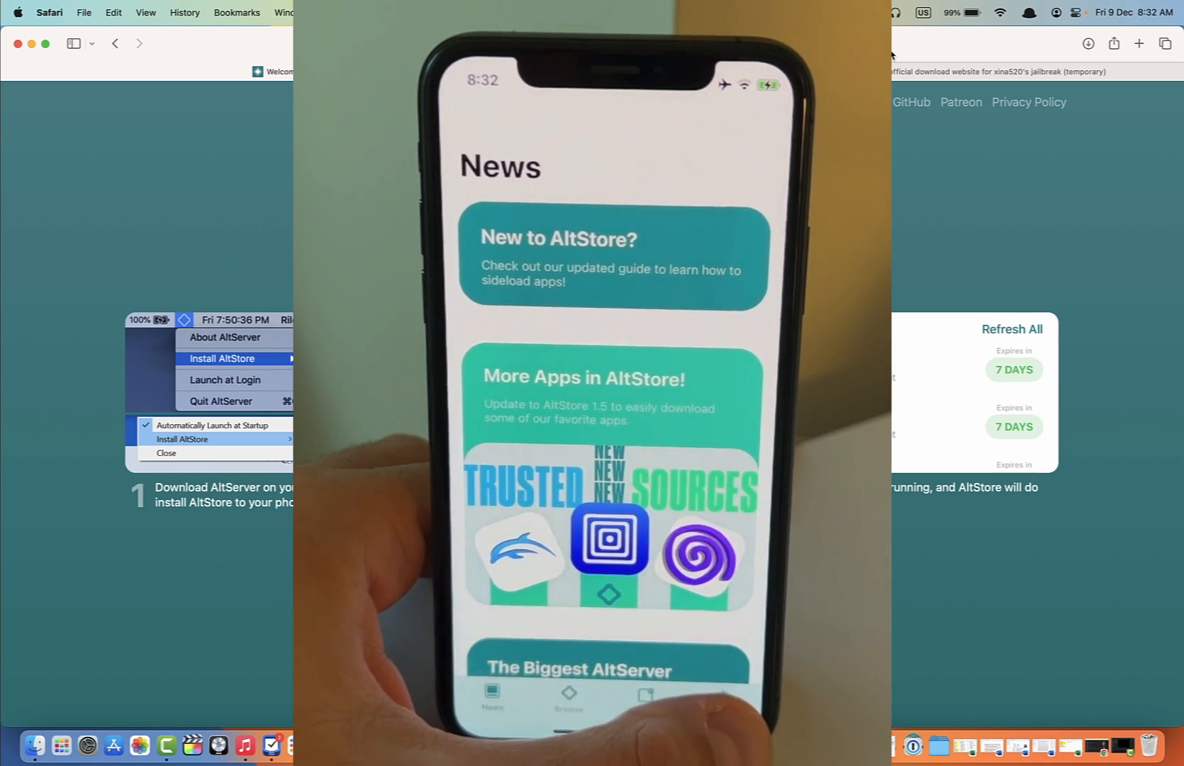
{"action": "left_click", "coordinate": [721, 695]}
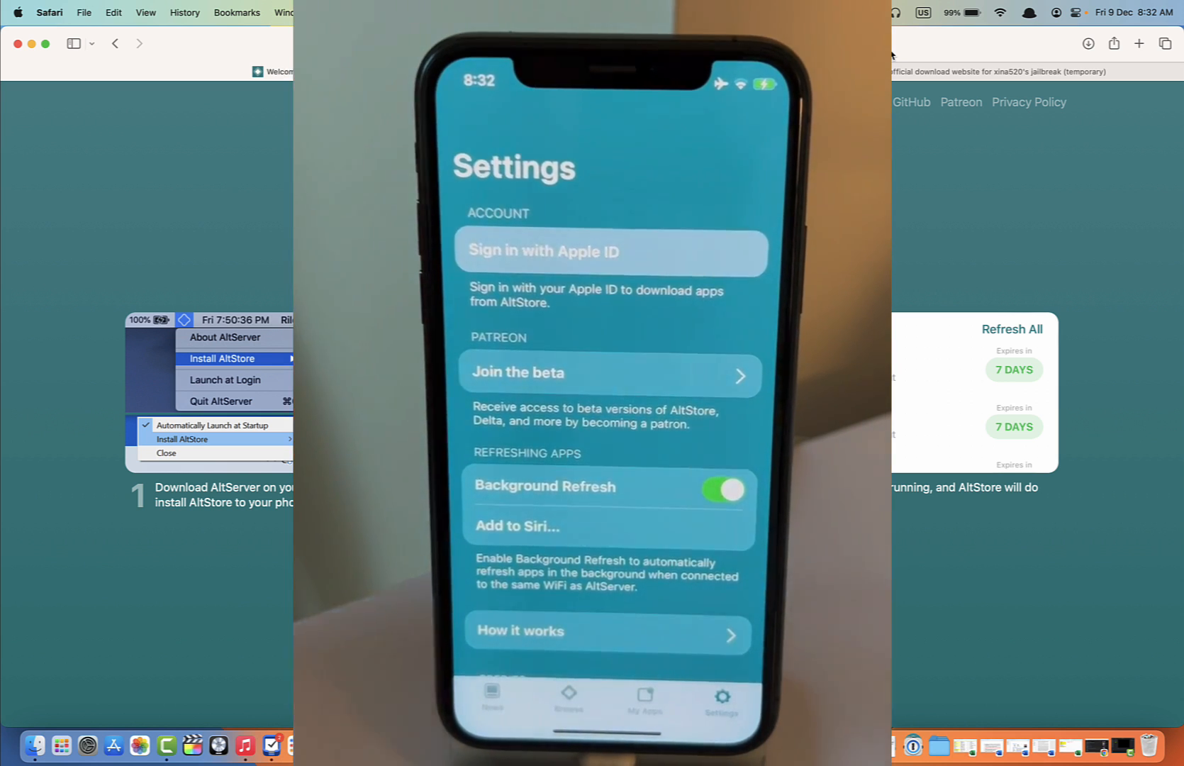
- Sign in to AltStore with an Apple ID and dismiss the How it works sheet
{"action": "left_click", "coordinate": [609, 251]}
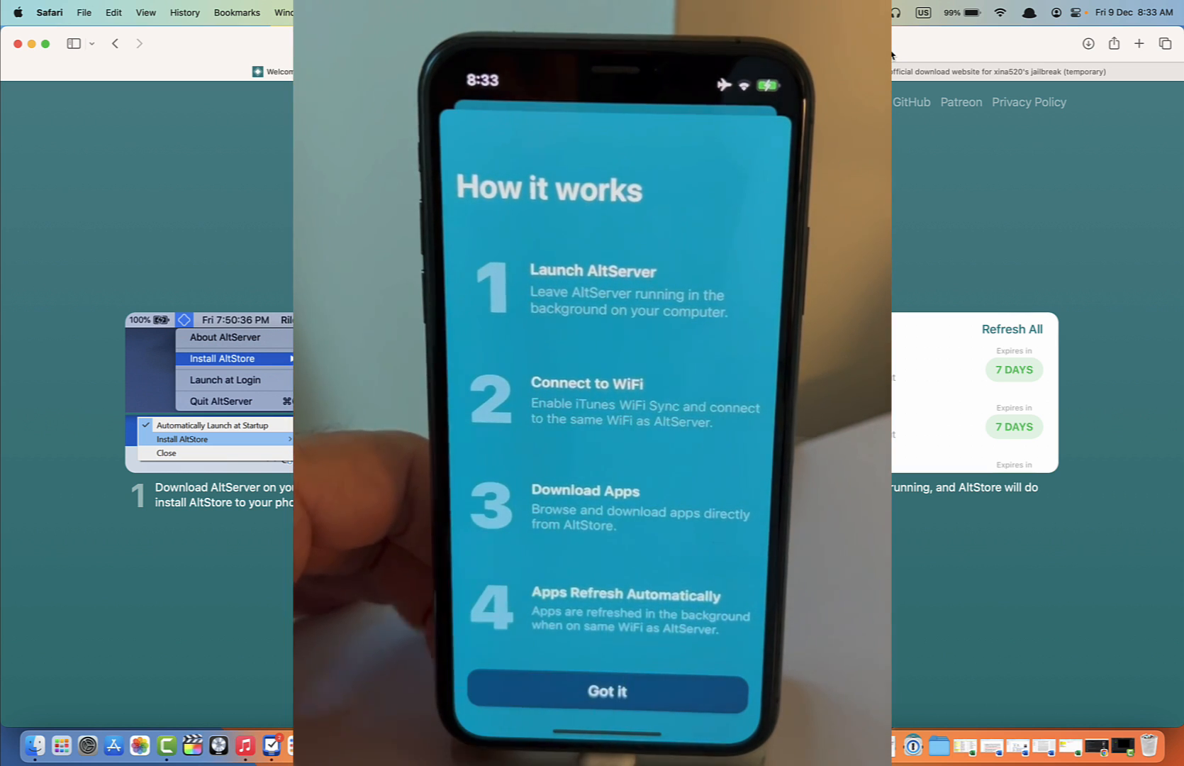
{"action": "left_click", "coordinate": [607, 693]}
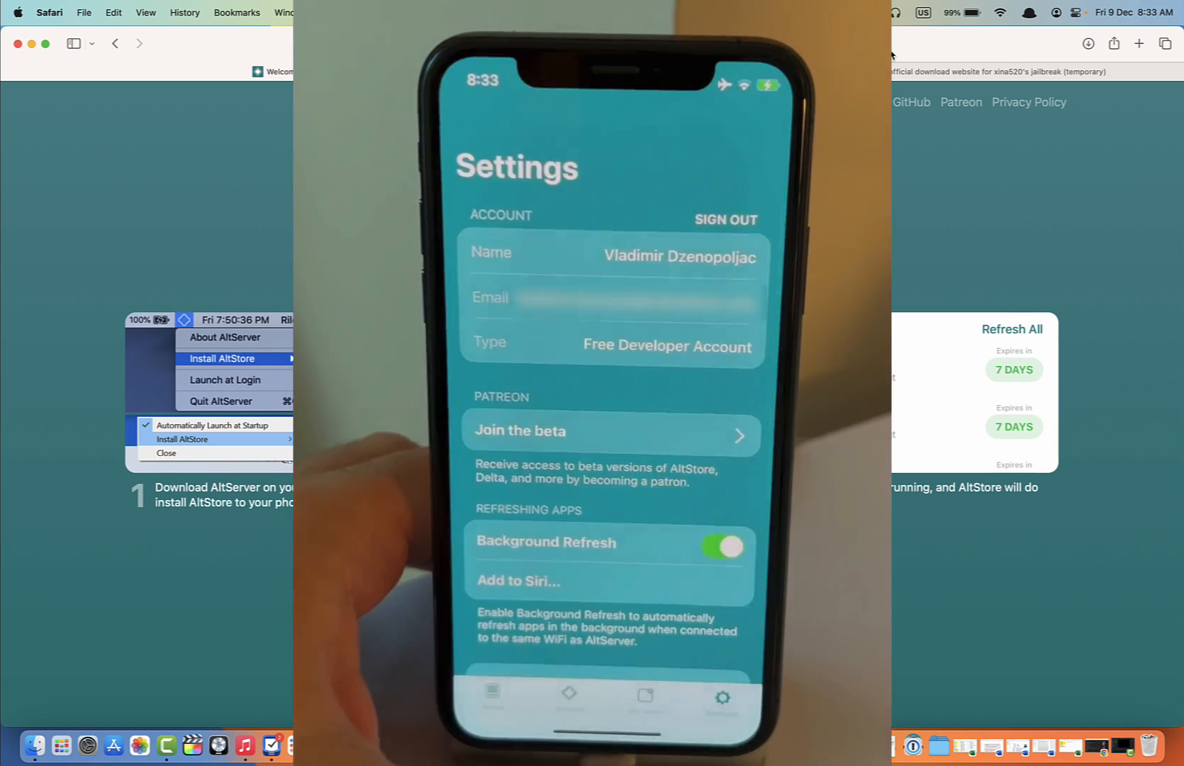
{"action": "left_click", "coordinate": [646, 693]}
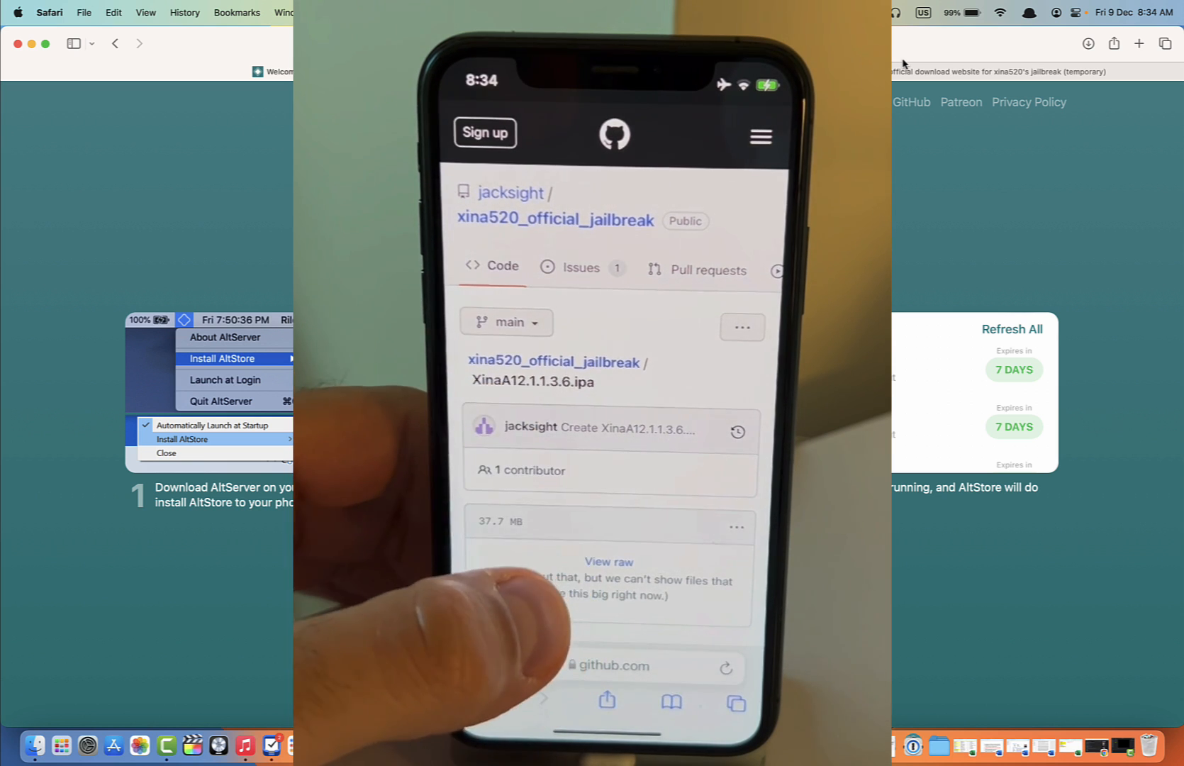
- Download the 39.6 MB XinaA12 IPA file from its GitHub page
{"action": "scroll", "scroll_direction": "down", "scroll_amount": 3}
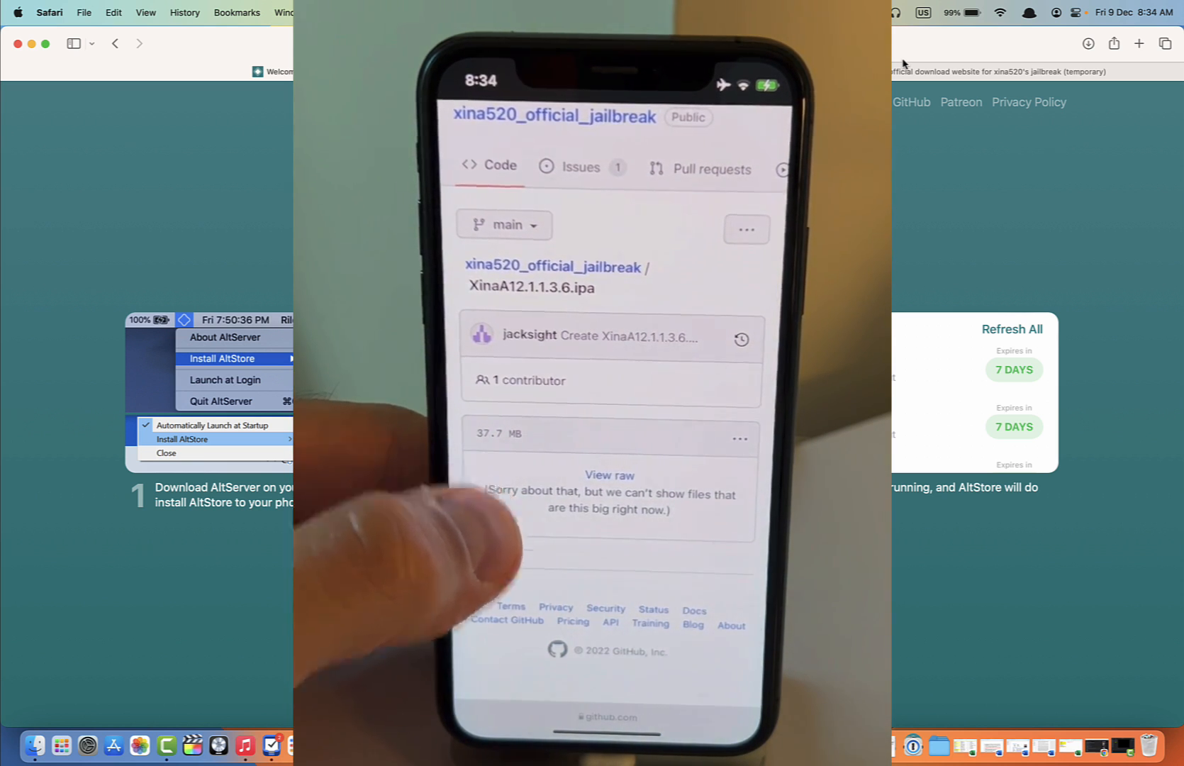
{"action": "left_click", "coordinate": [741, 439]}
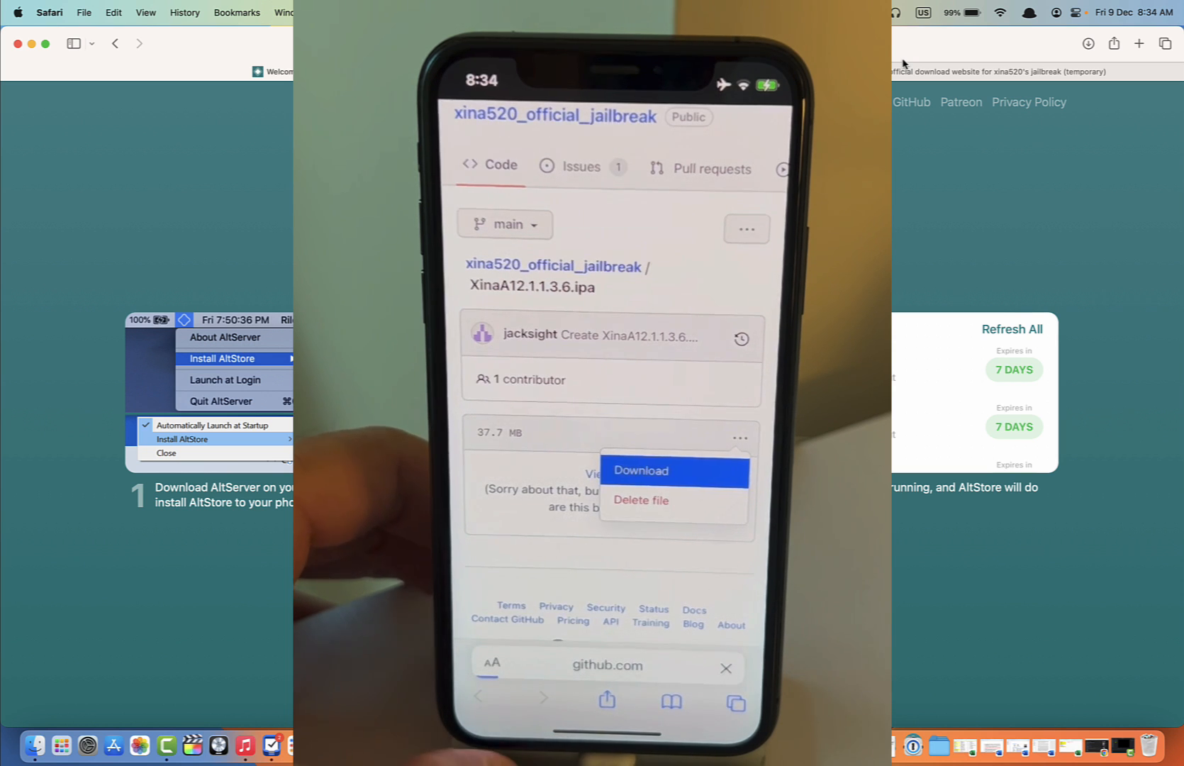
{"action": "left_click", "coordinate": [640, 470]}
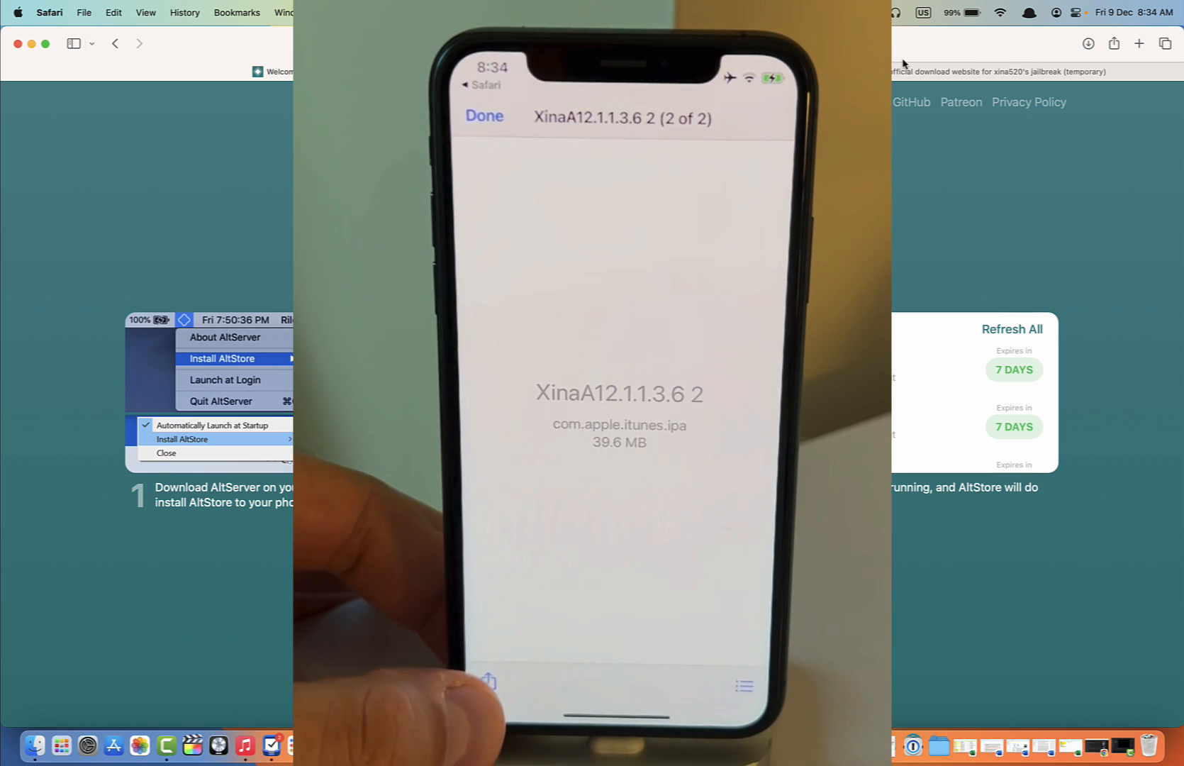
{"action": "left_click", "coordinate": [488, 683]}
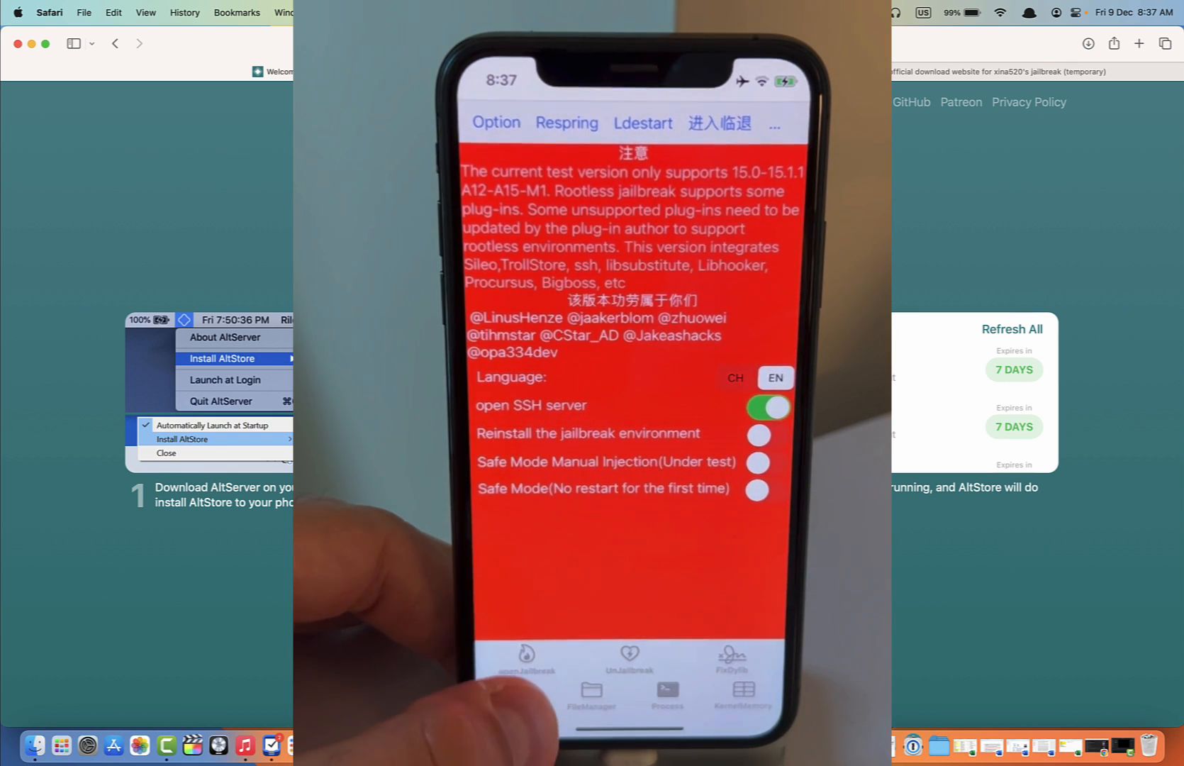
- Run openJailbreak in XinaA15 and wait for the iPhone to respring to its home screen
{"action": "left_click", "coordinate": [516, 662]}
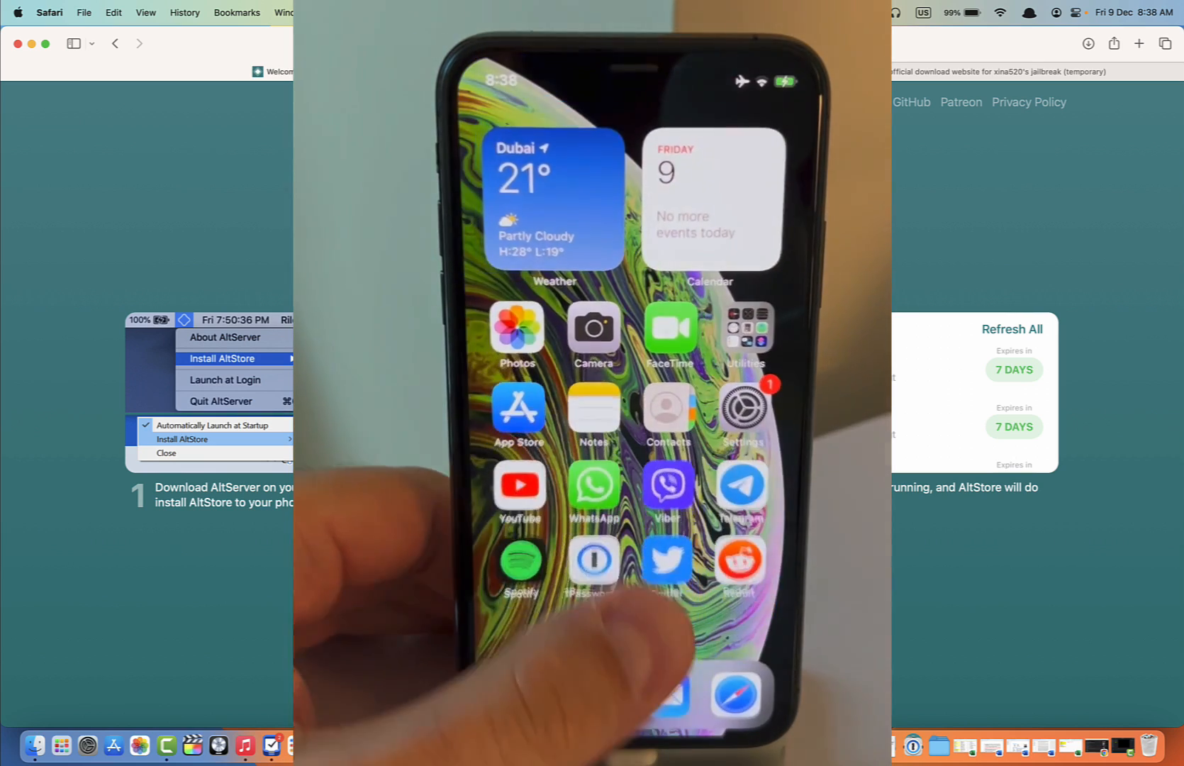
- Launch Sileo from the second home page and view its BigBoss/Procursus sources and 35 pending updates
{"action": "scroll", "scroll_direction": "left", "scroll_amount": 3}
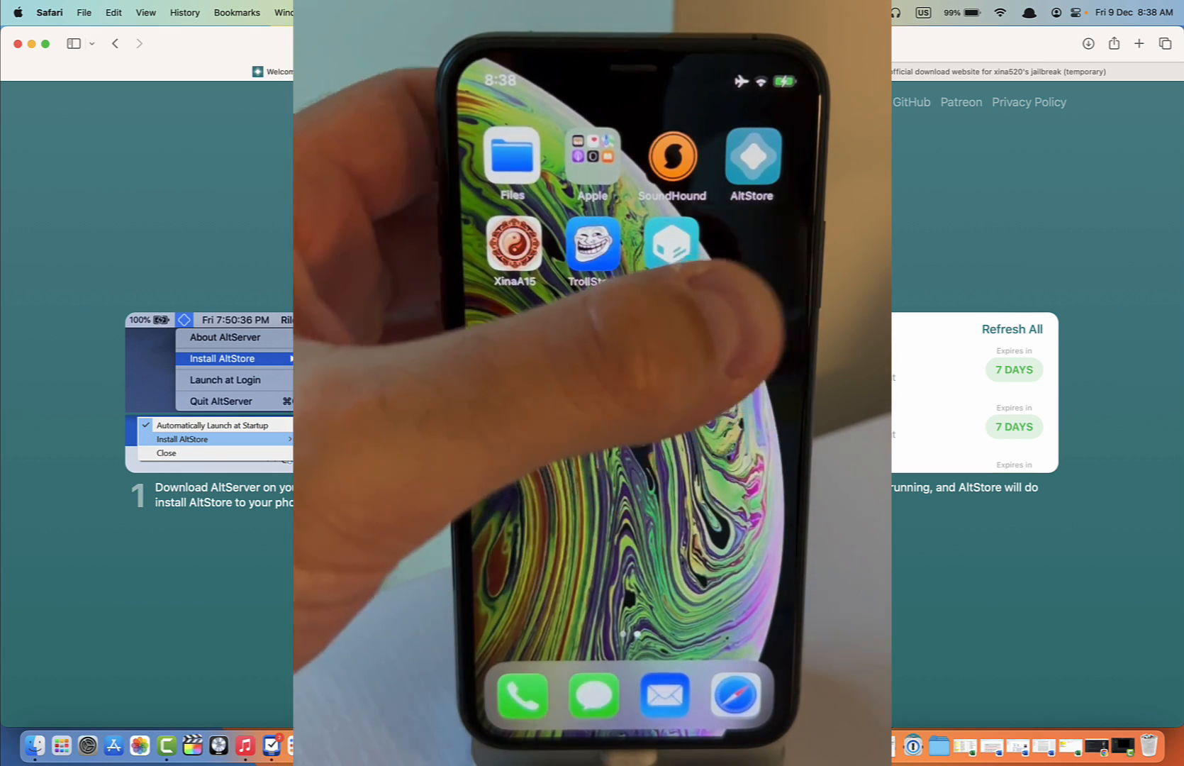
{"action": "left_click", "coordinate": [752, 156]}
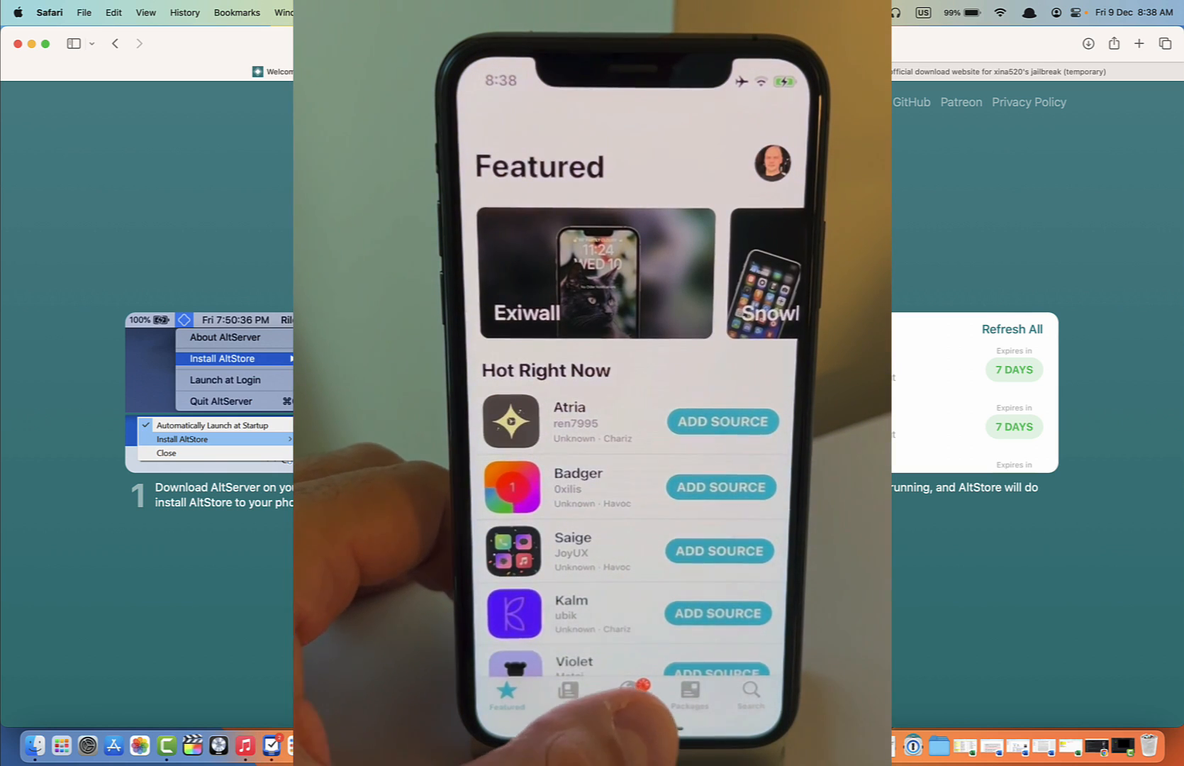
{"action": "left_click", "coordinate": [629, 689]}
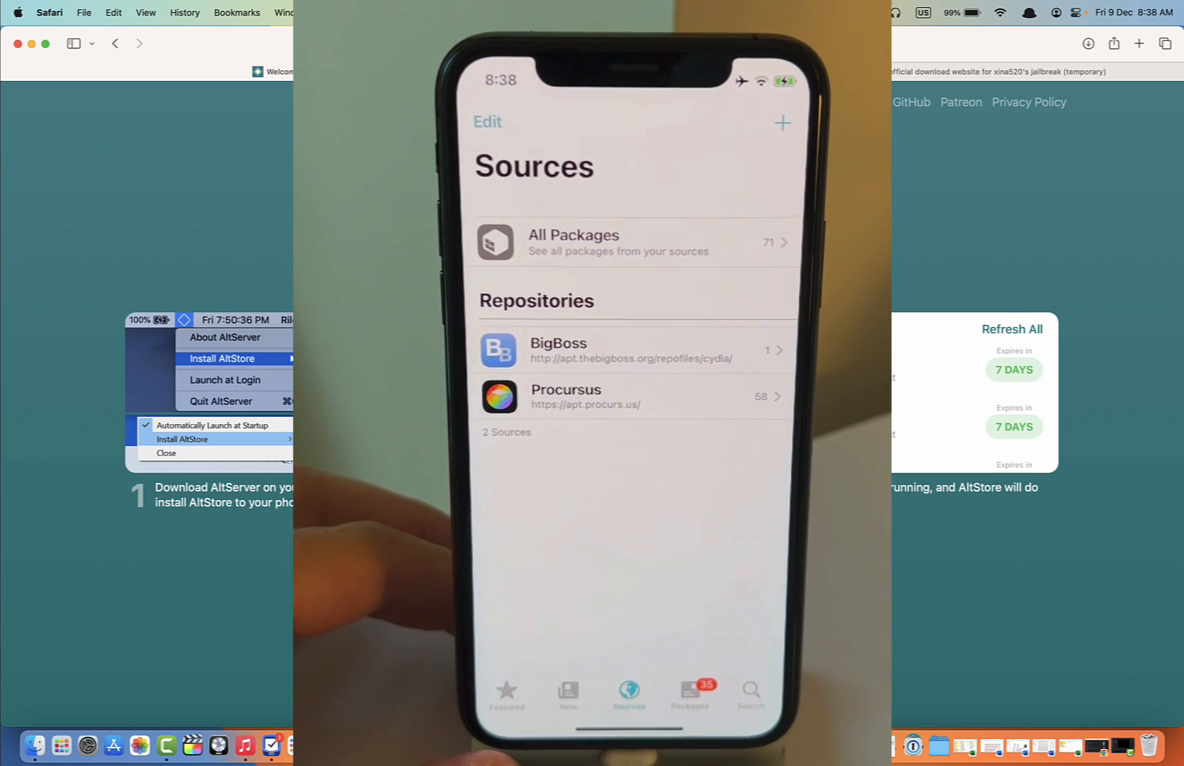
{"action": "left_click", "coordinate": [690, 693]}
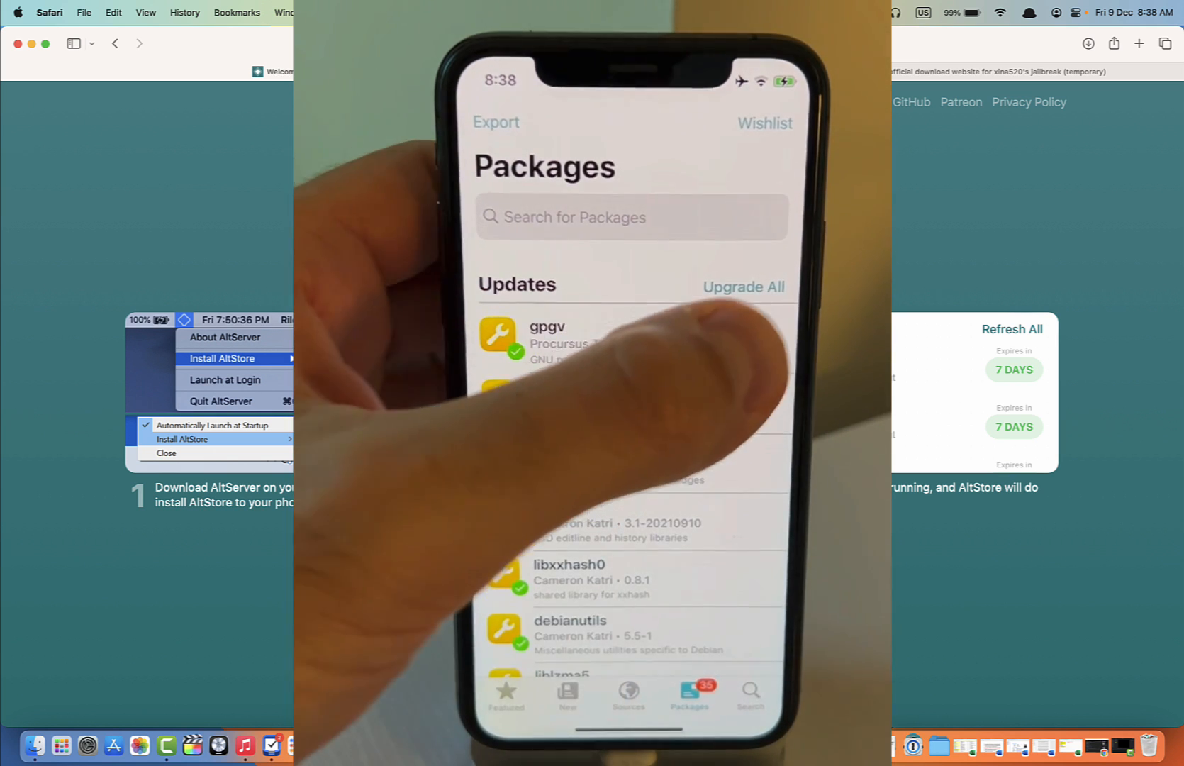
- Upgrade and install all 35 pending Sileo packages, then return to the Featured page
{"action": "left_click", "coordinate": [743, 286]}
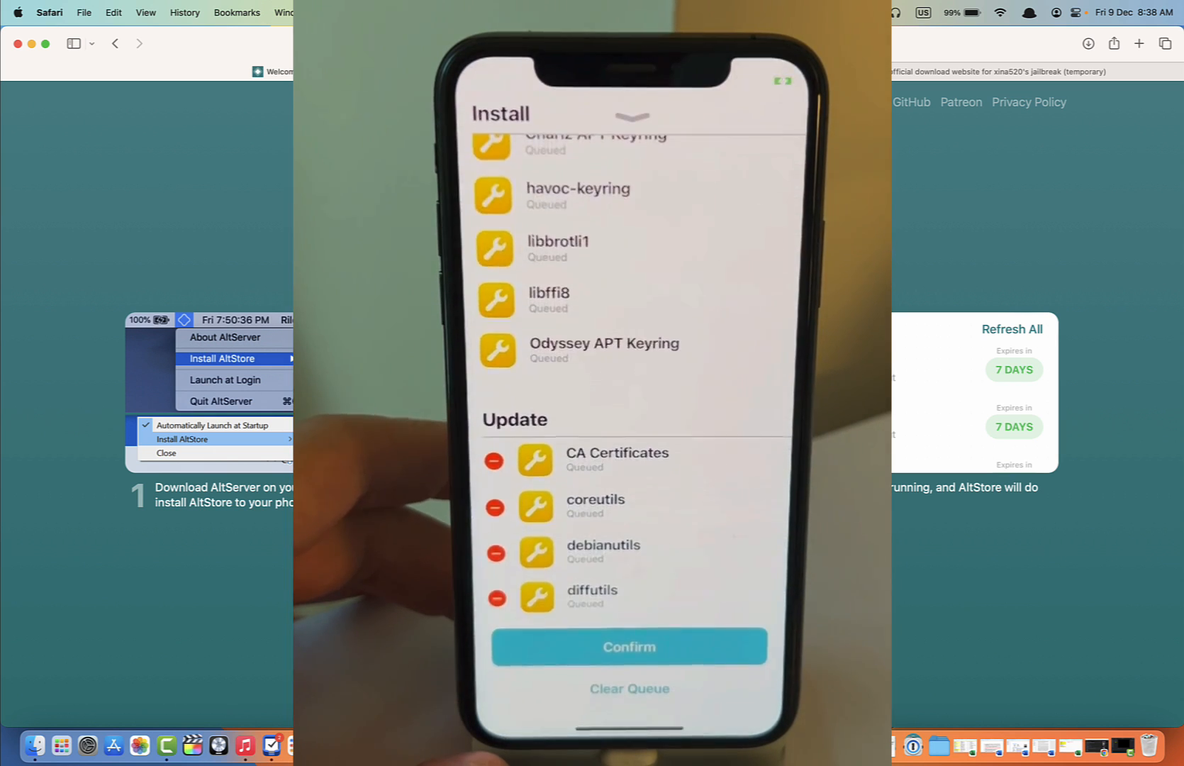
{"action": "left_click", "coordinate": [629, 646]}
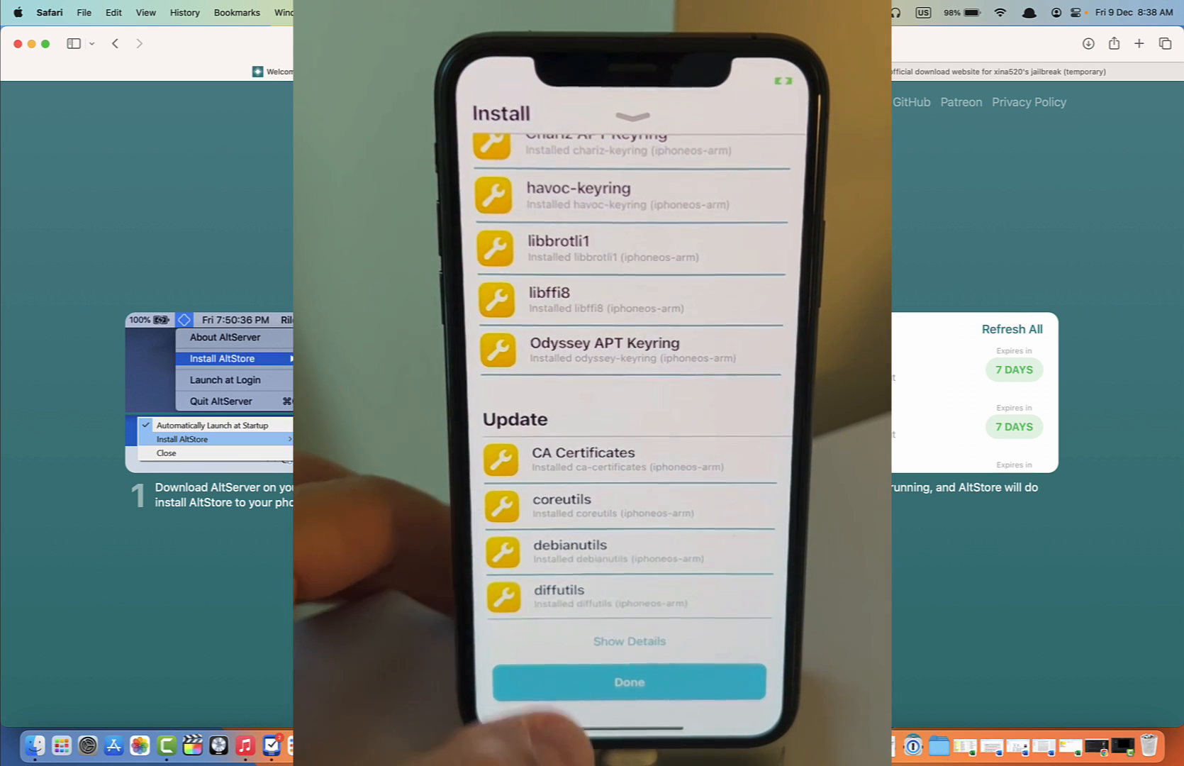
{"action": "left_click", "coordinate": [630, 681]}
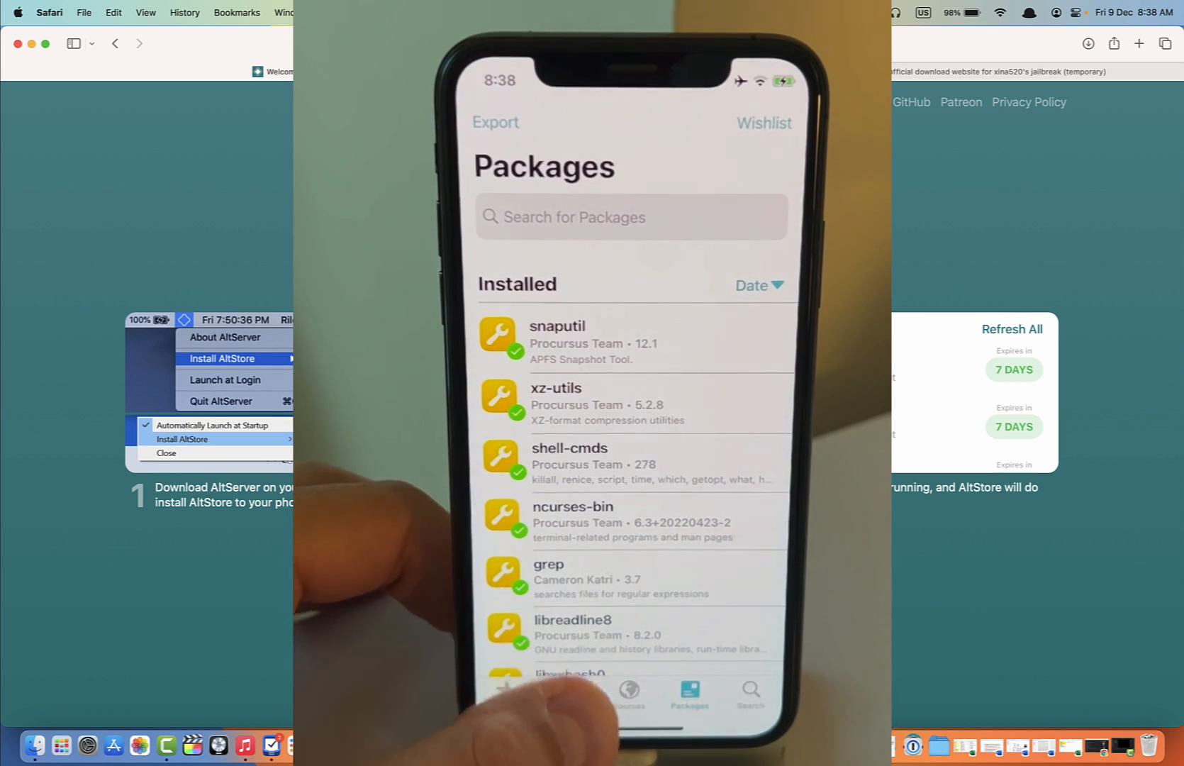
{"action": "left_click", "coordinate": [507, 694]}
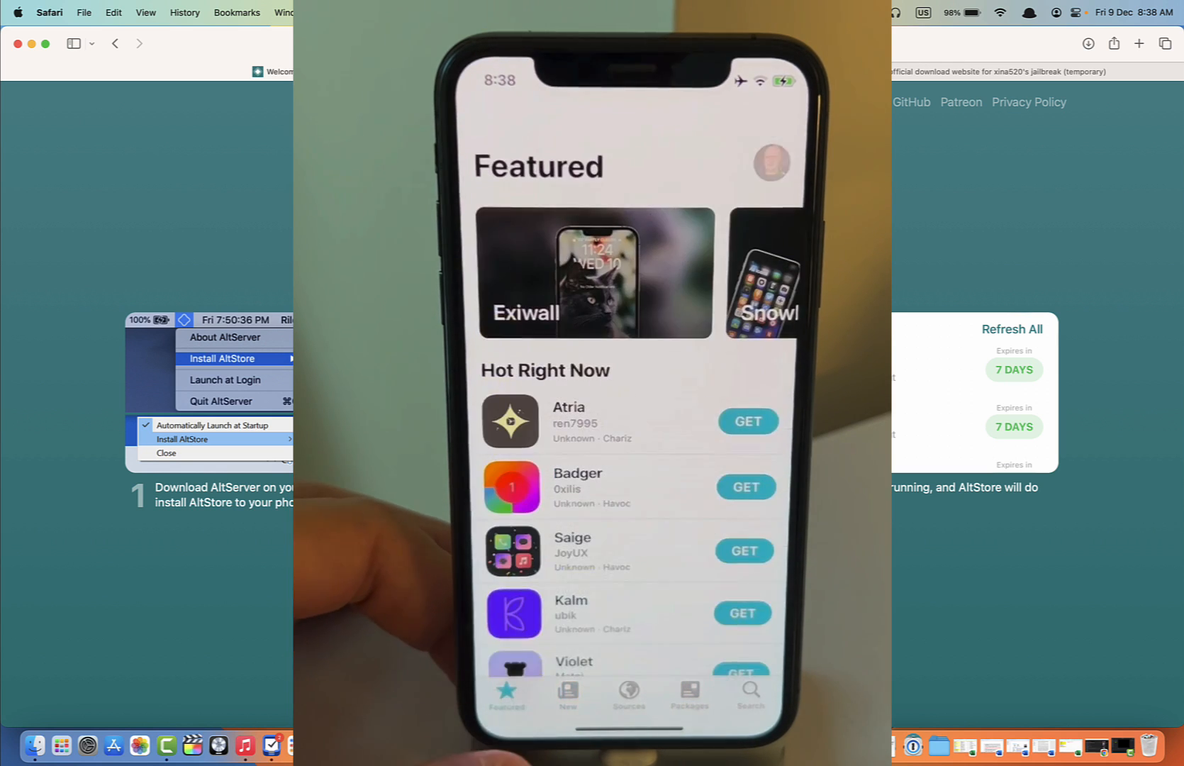